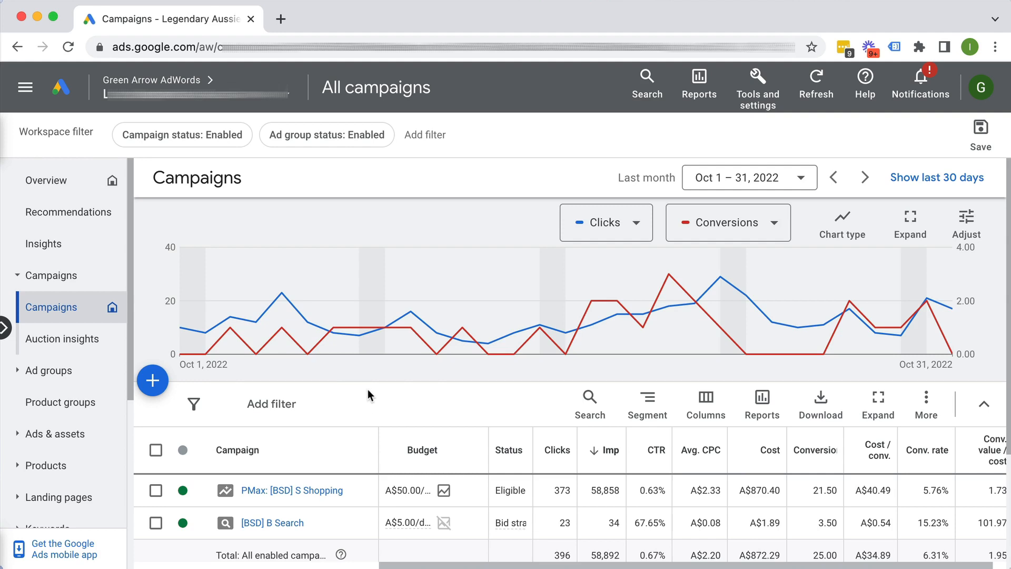
pyautogui.moveTo(380, 394)
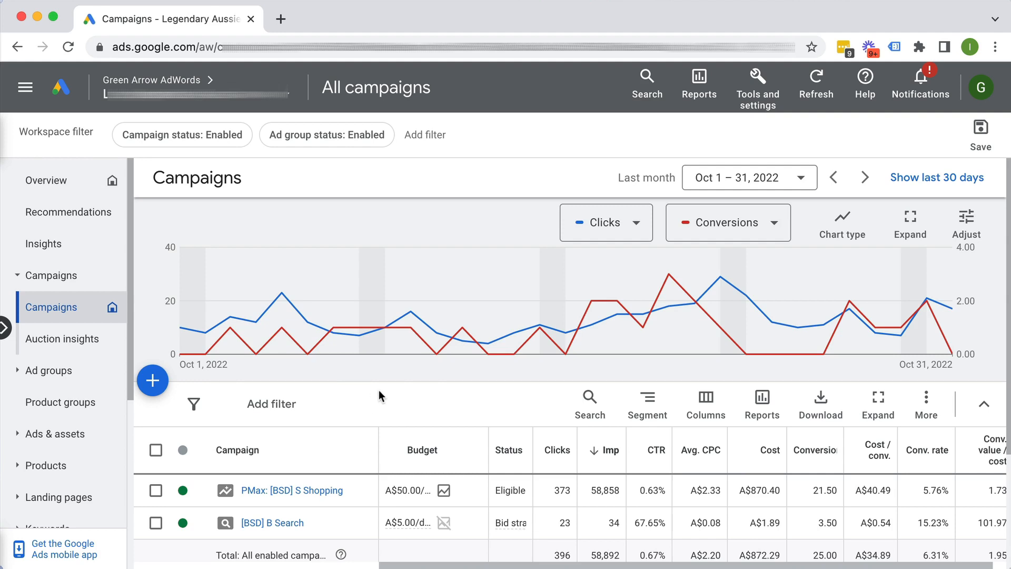
# View the asset groups and audience signal of the PMax: [BSD] S Shopping campaign
pyautogui.click(292, 489)
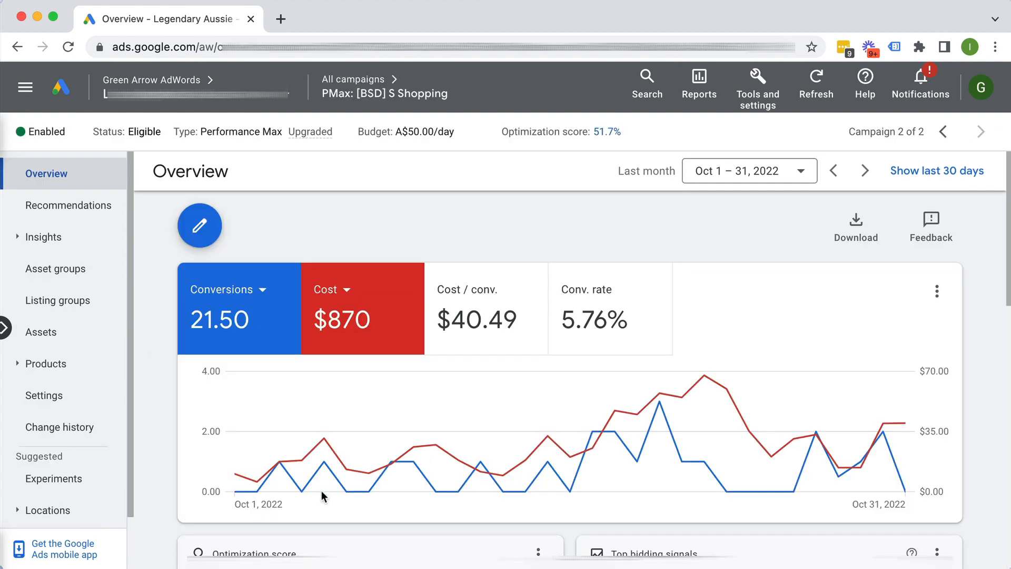
pyautogui.click(55, 269)
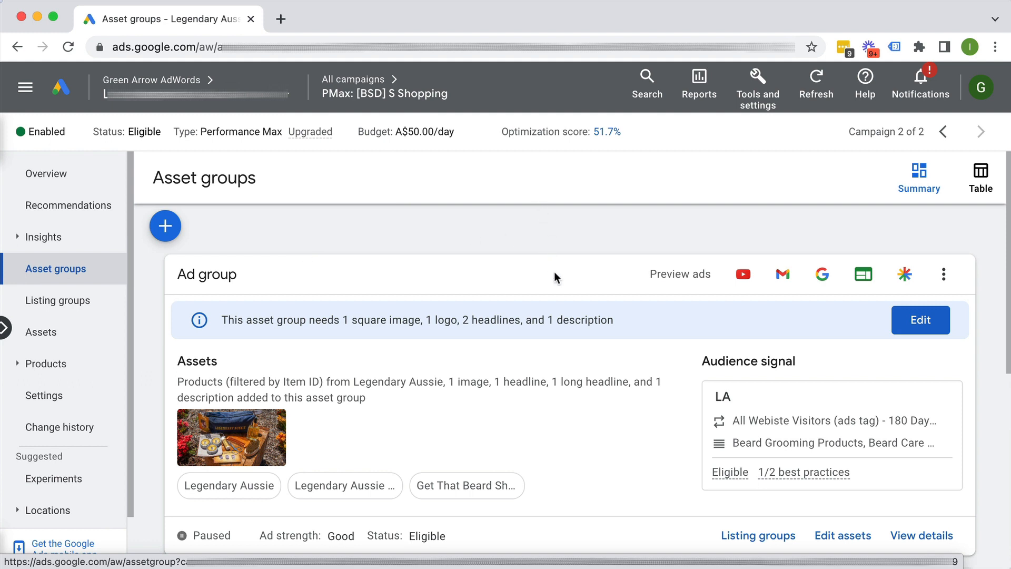
pyautogui.moveTo(244, 303)
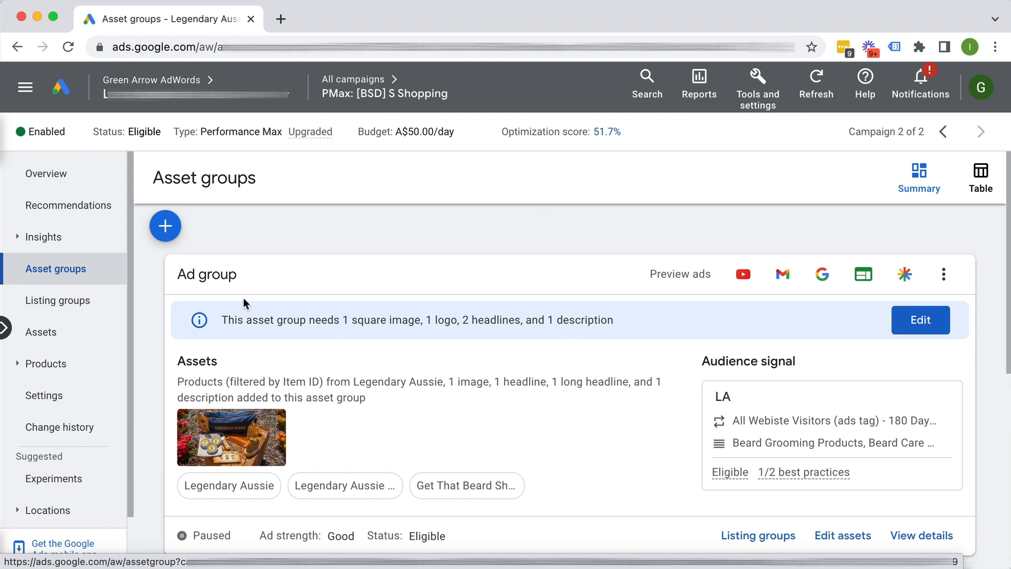
pyautogui.moveTo(524, 396)
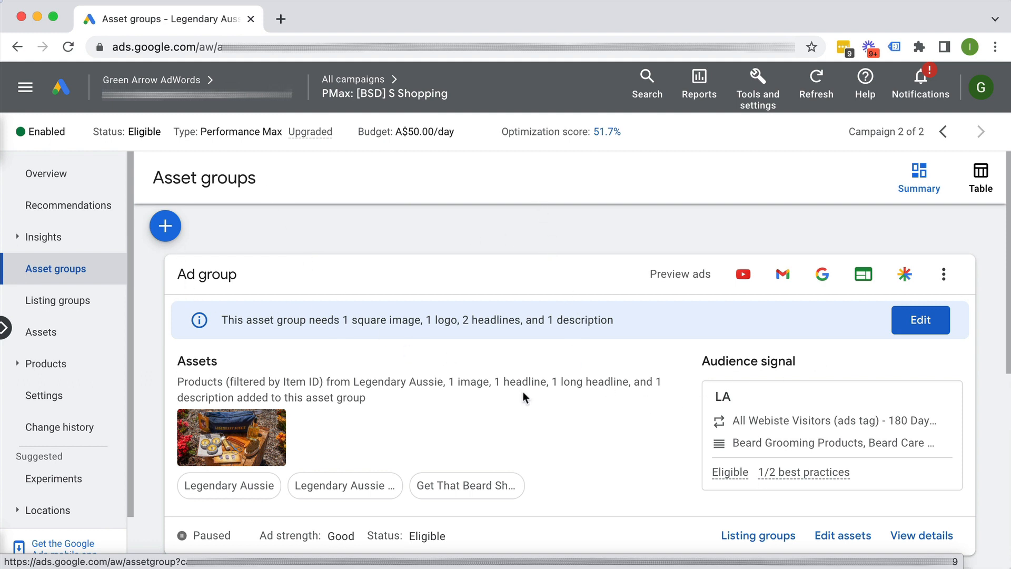
pyautogui.scroll(-3)
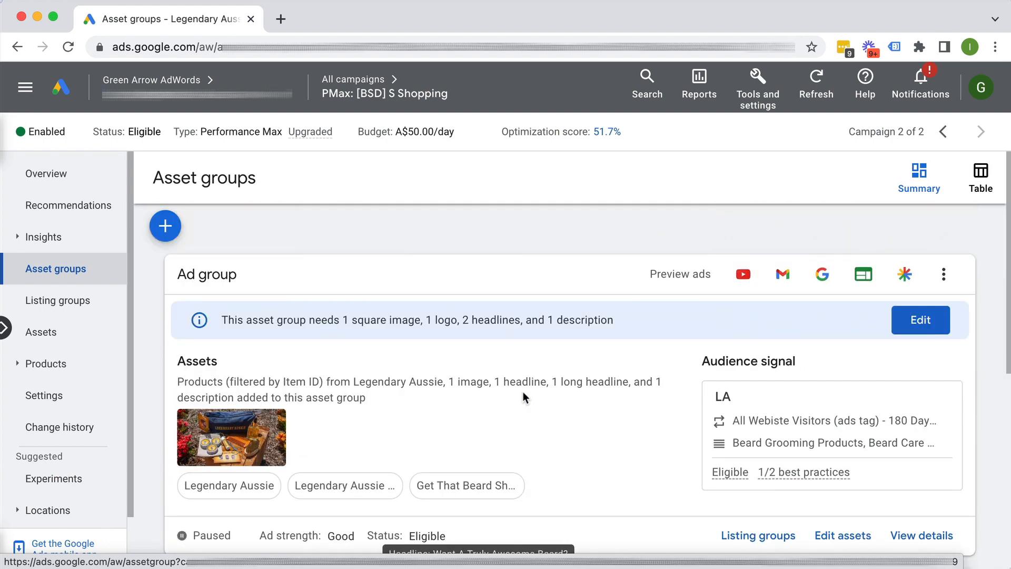
pyautogui.moveTo(498, 389)
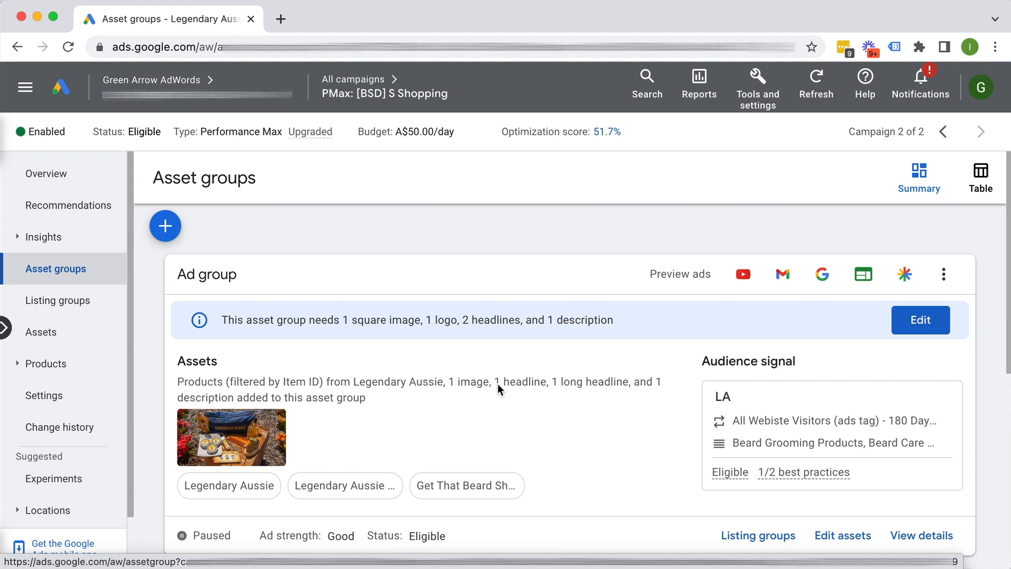
pyautogui.scroll(-3)
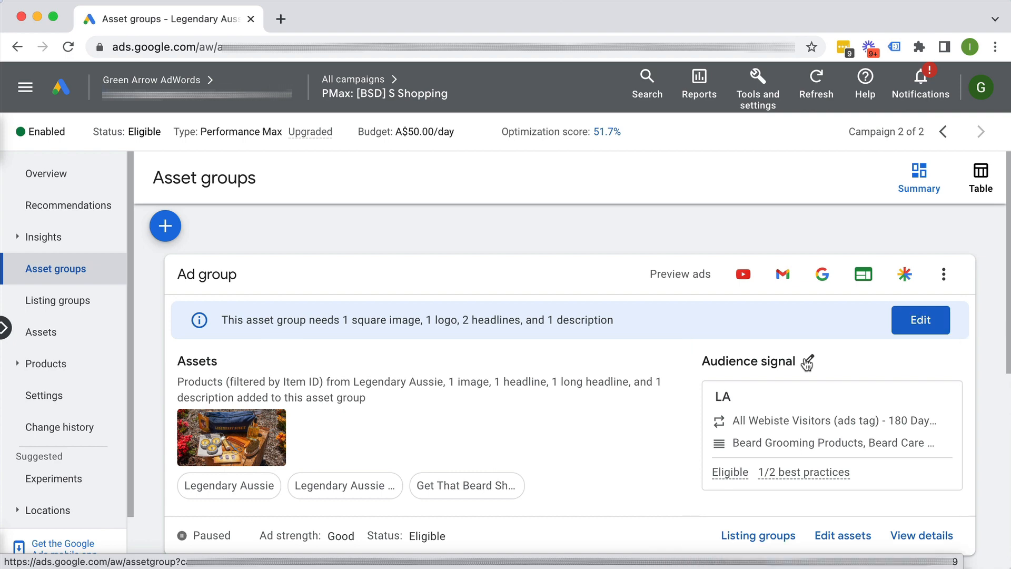
# Bring up the Edit audience panel for the LA audience signal
pyautogui.click(797, 361)
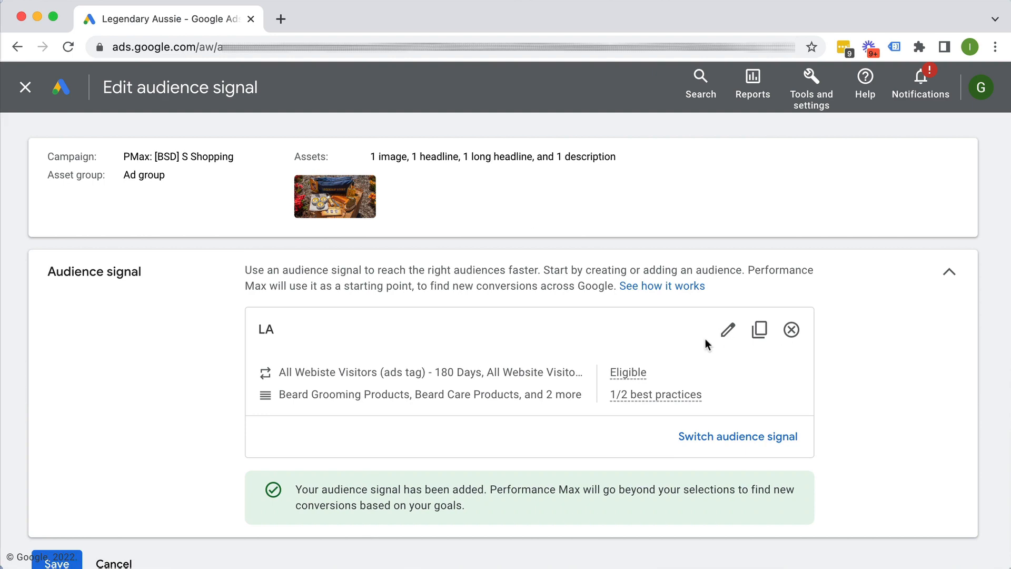
pyautogui.click(728, 330)
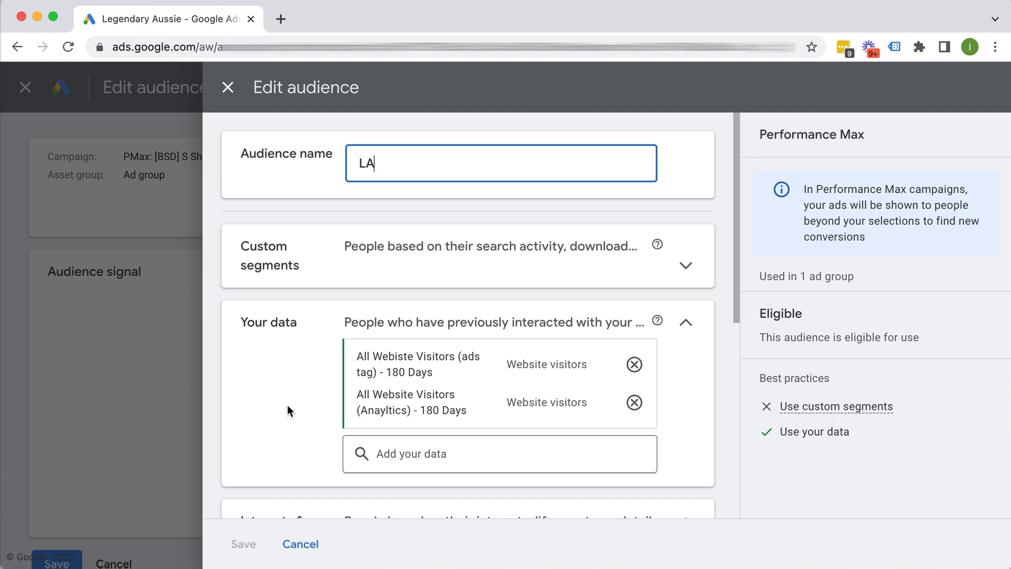
pyautogui.moveTo(277, 400)
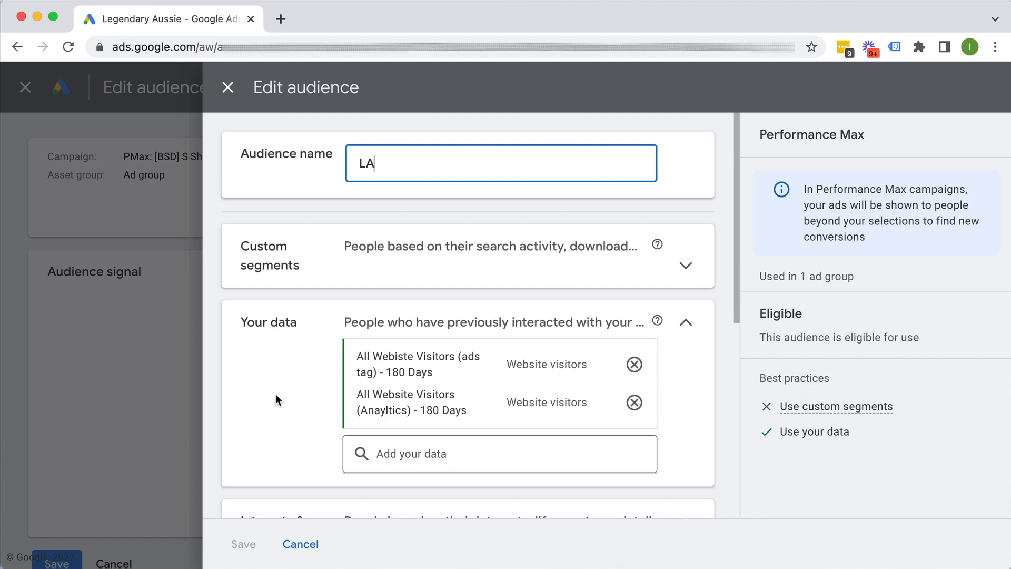
pyautogui.moveTo(264, 405)
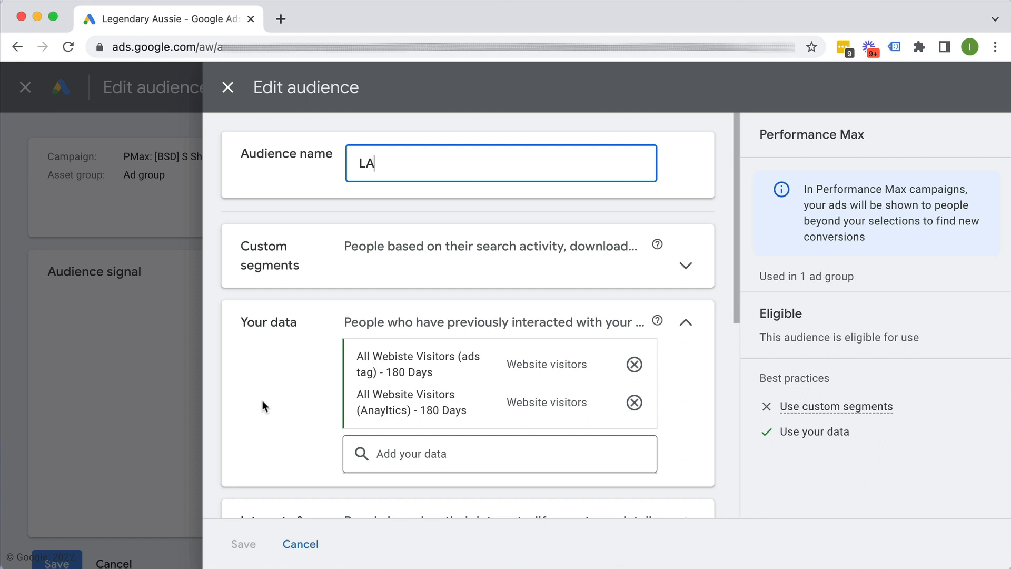
pyautogui.moveTo(305, 397)
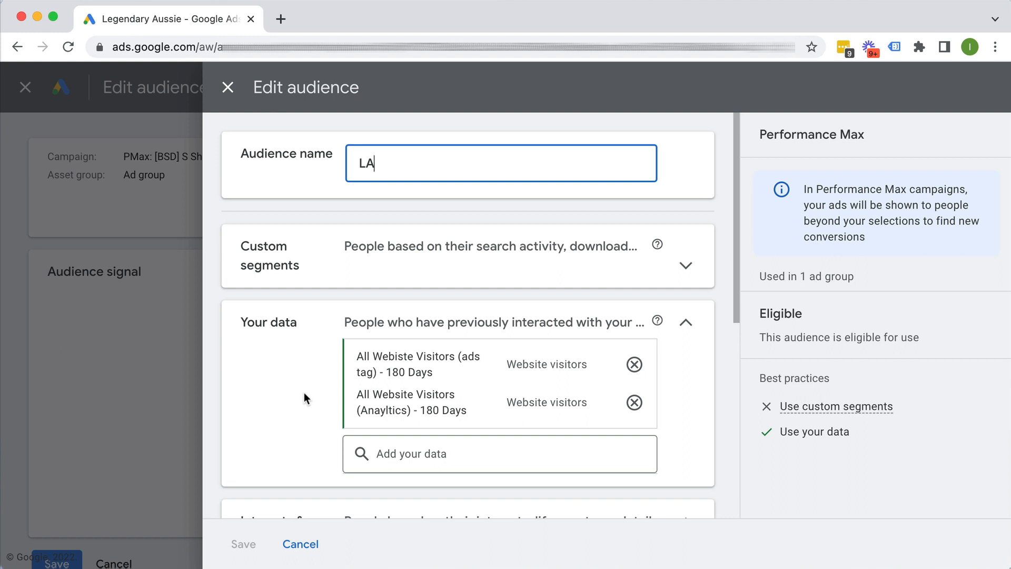
pyautogui.moveTo(180, 312)
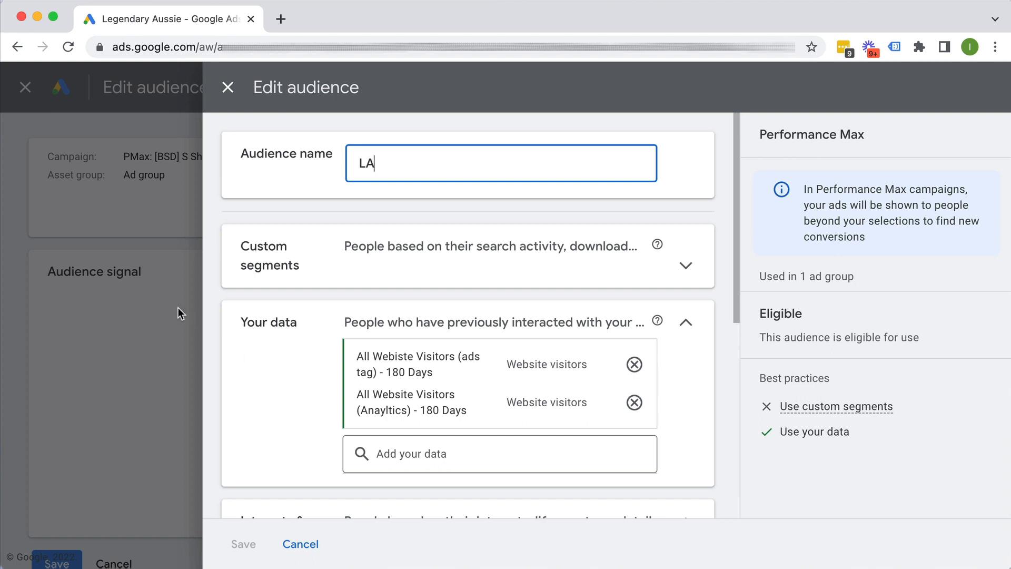
pyautogui.moveTo(497, 297)
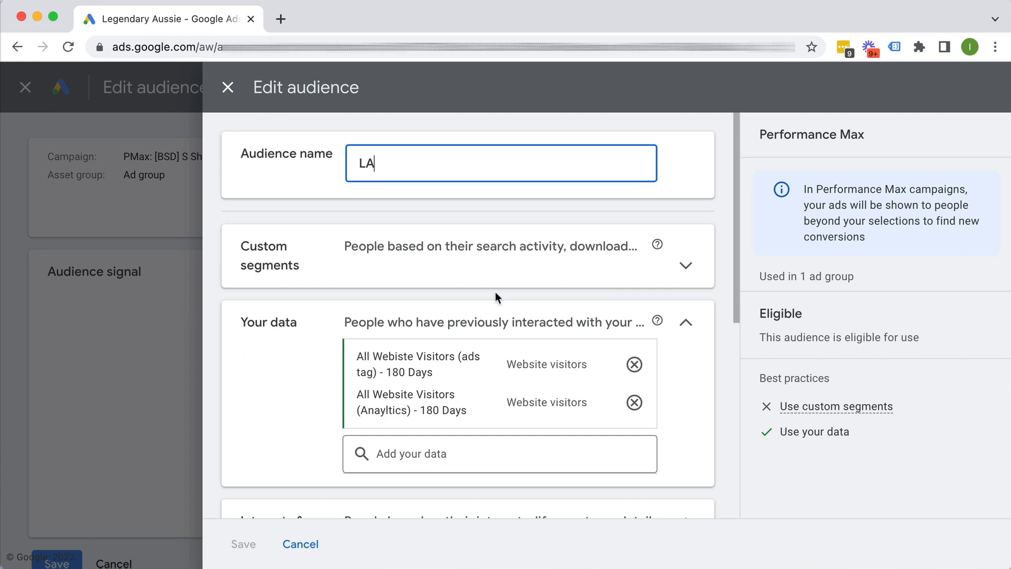
pyautogui.moveTo(506, 292)
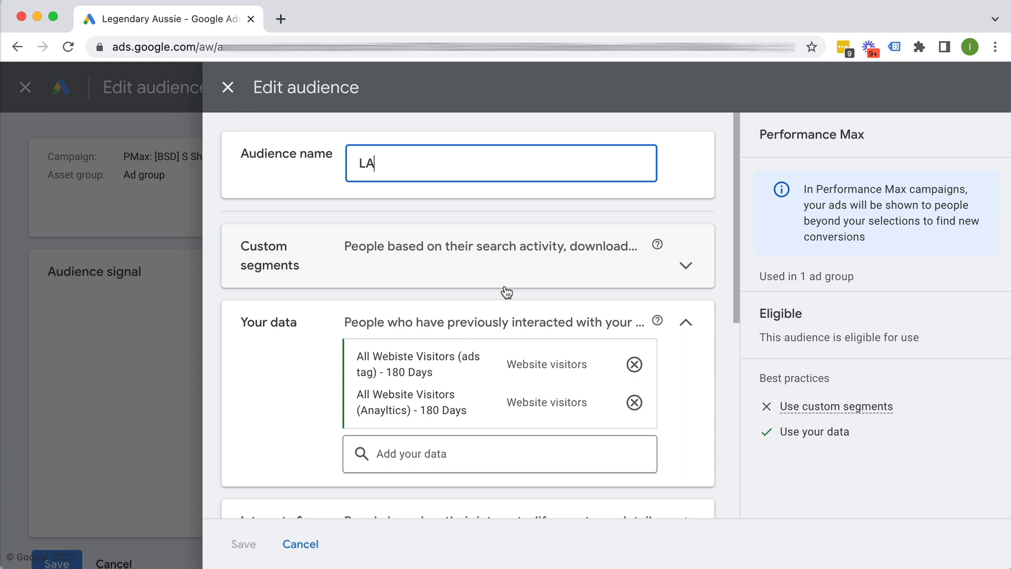
pyautogui.moveTo(387, 282)
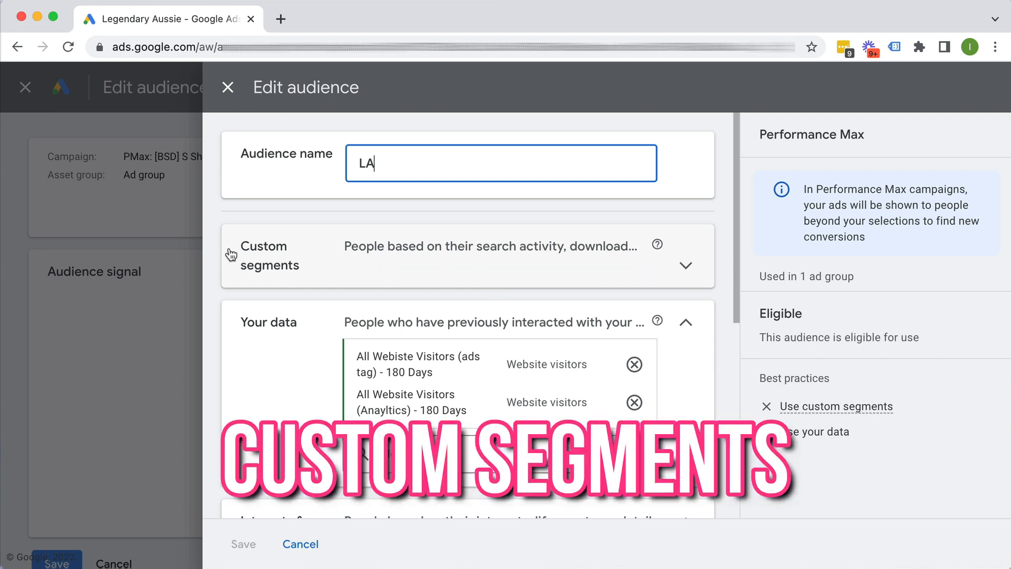
pyautogui.moveTo(657, 245)
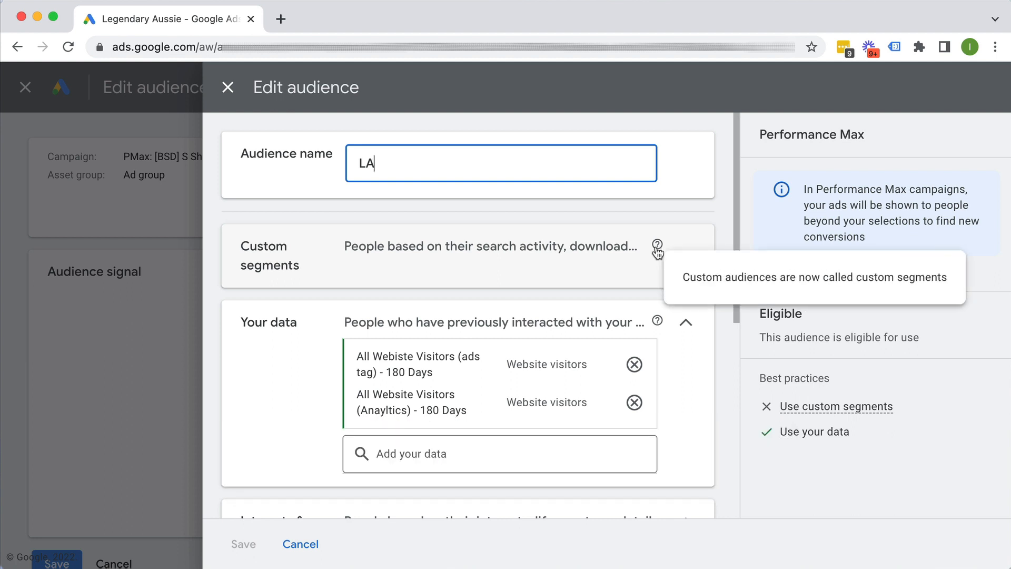
pyautogui.moveTo(879, 282)
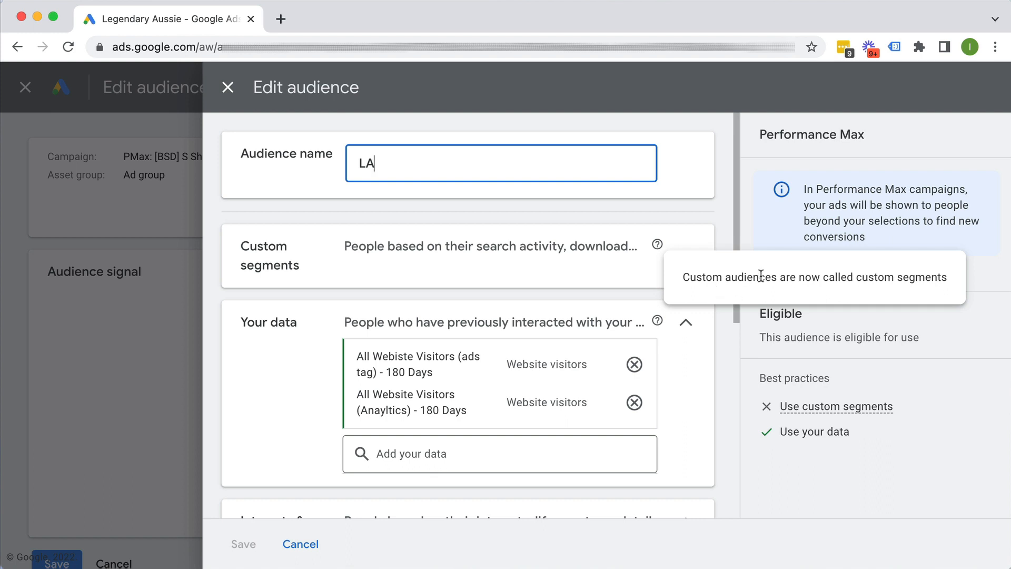
pyautogui.moveTo(751, 297)
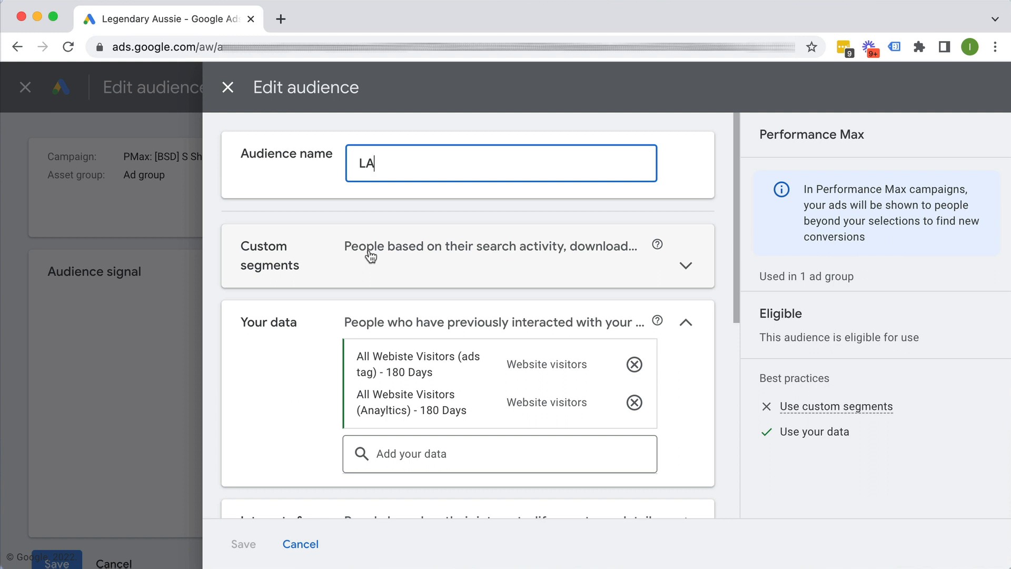
pyautogui.moveTo(311, 277)
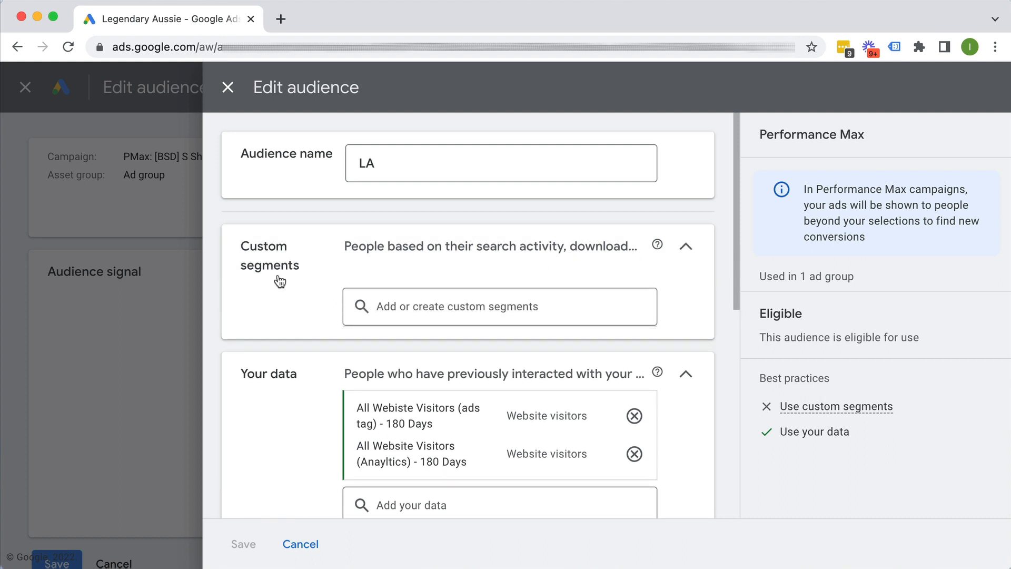
pyautogui.moveTo(308, 292)
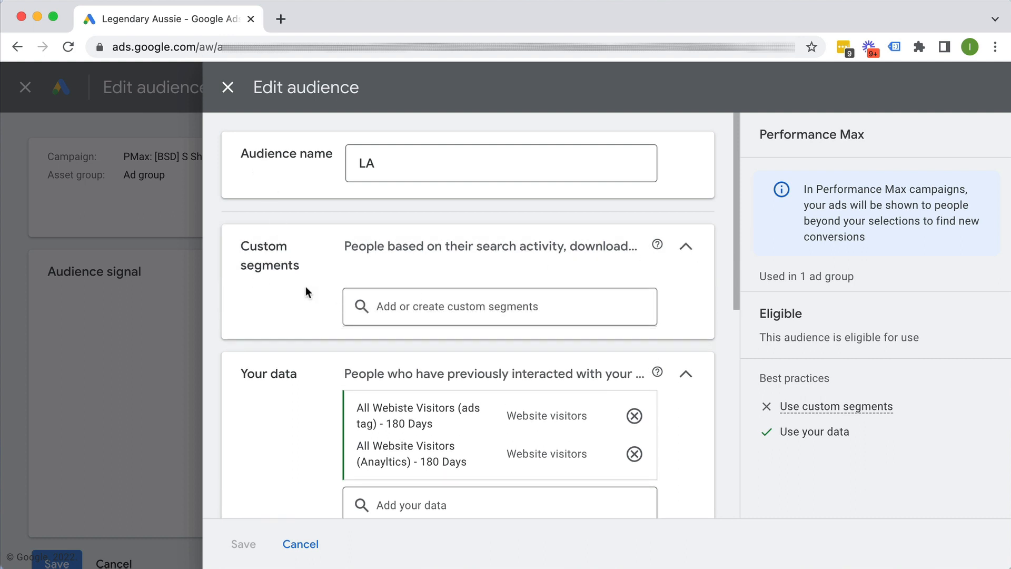
pyautogui.scroll(-3)
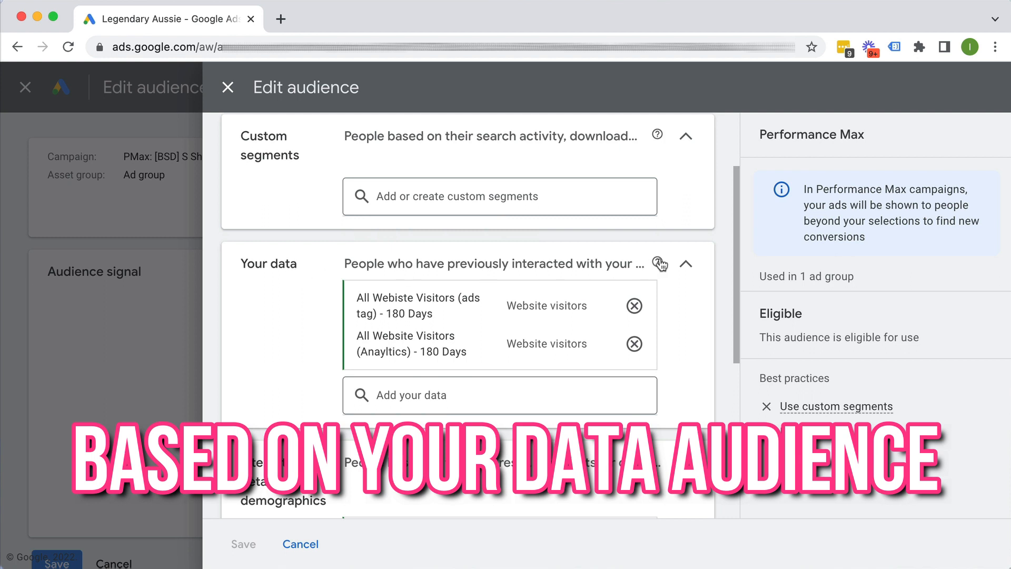
pyautogui.moveTo(657, 263)
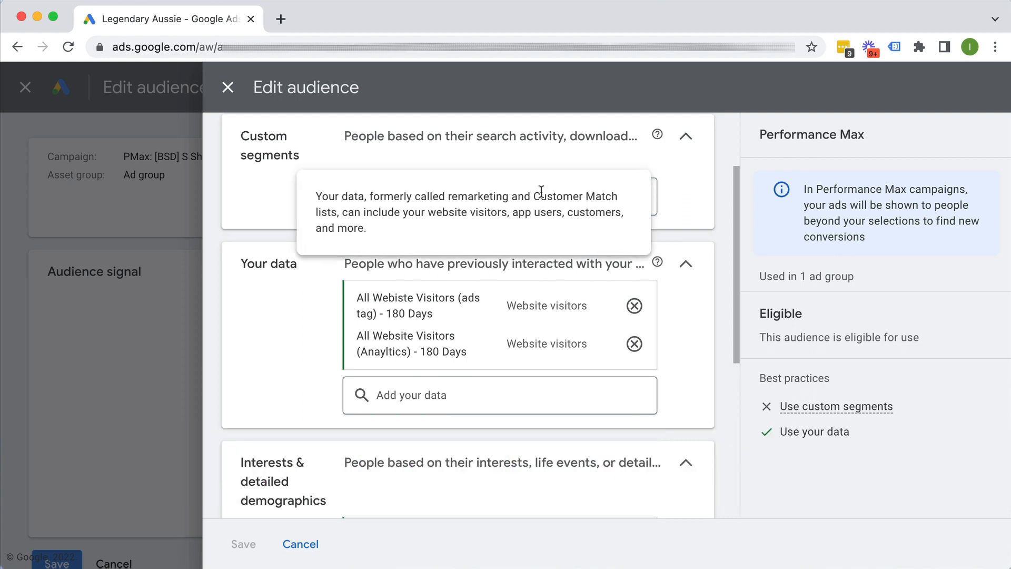
pyautogui.moveTo(487, 225)
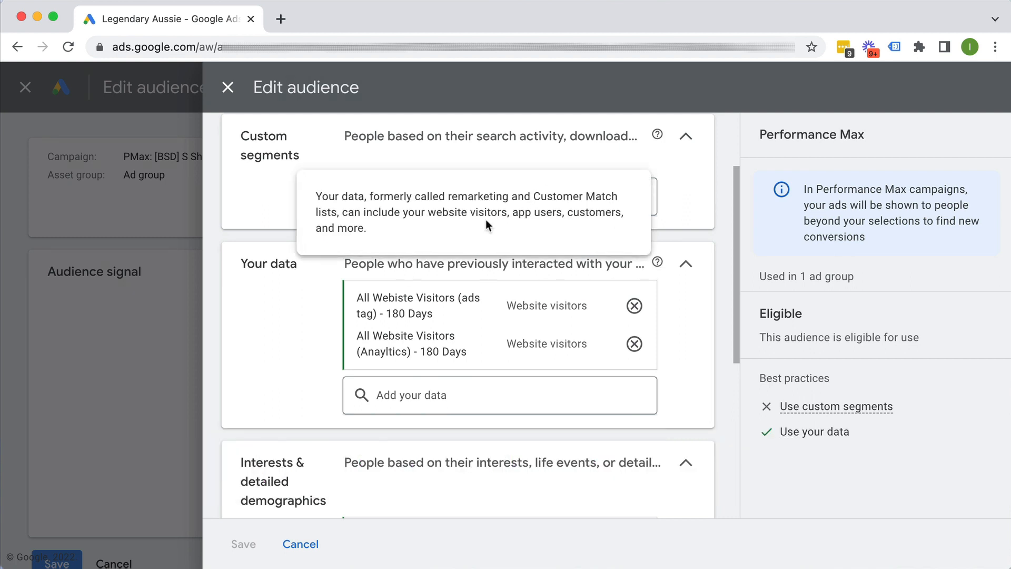
pyautogui.moveTo(495, 194)
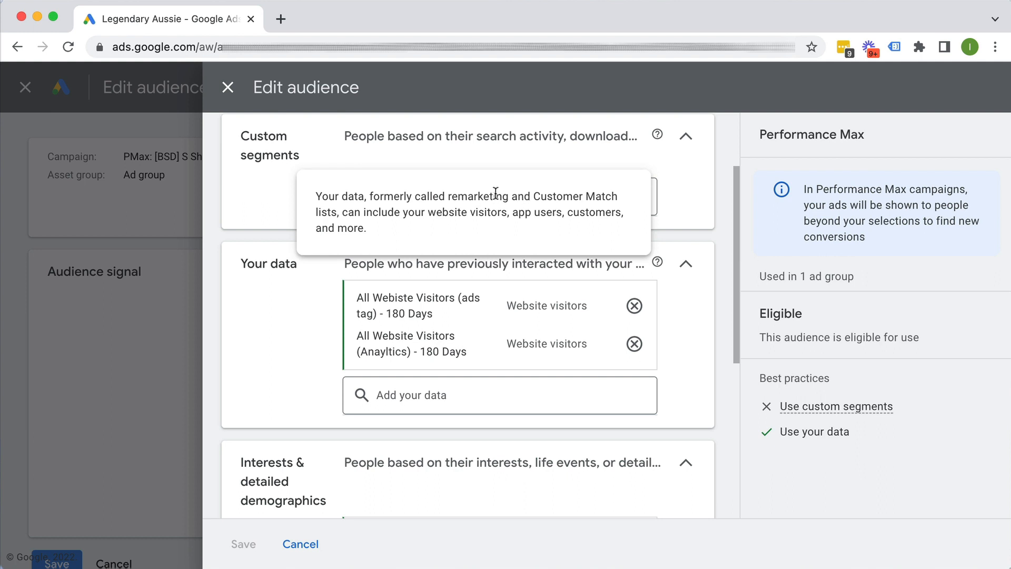
pyautogui.moveTo(568, 236)
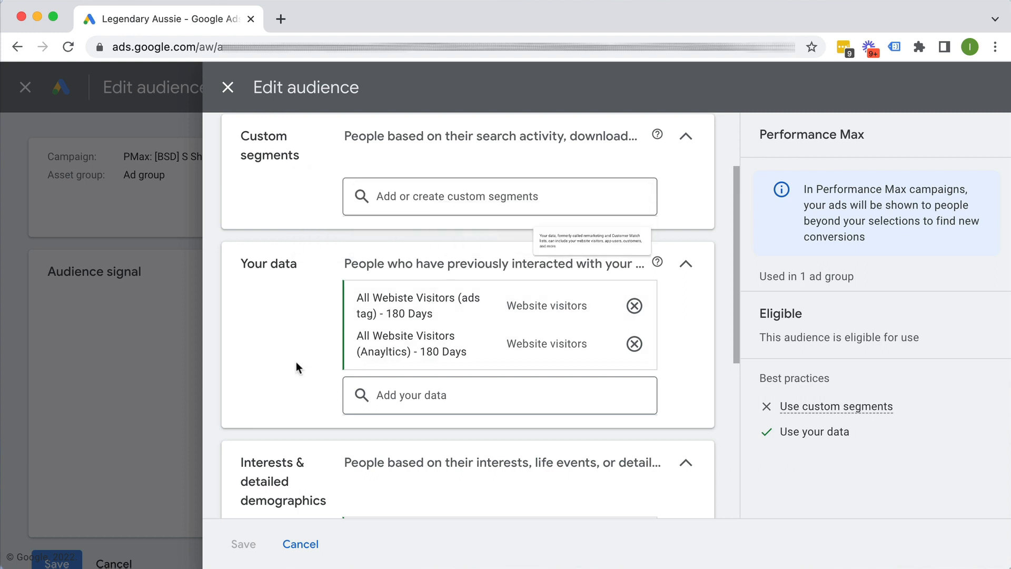
pyautogui.moveTo(296, 266)
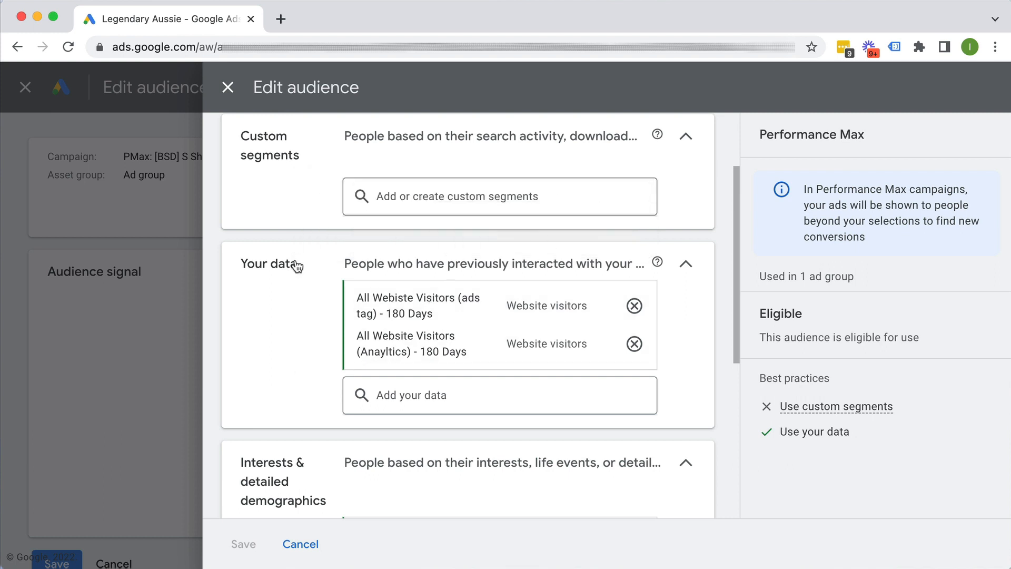
pyautogui.moveTo(409, 266)
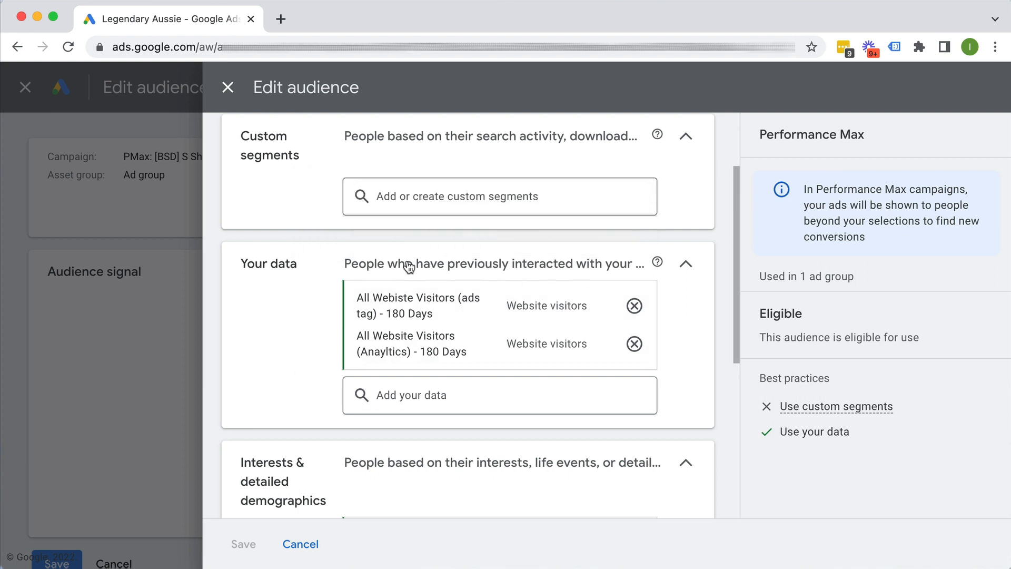
pyautogui.moveTo(563, 265)
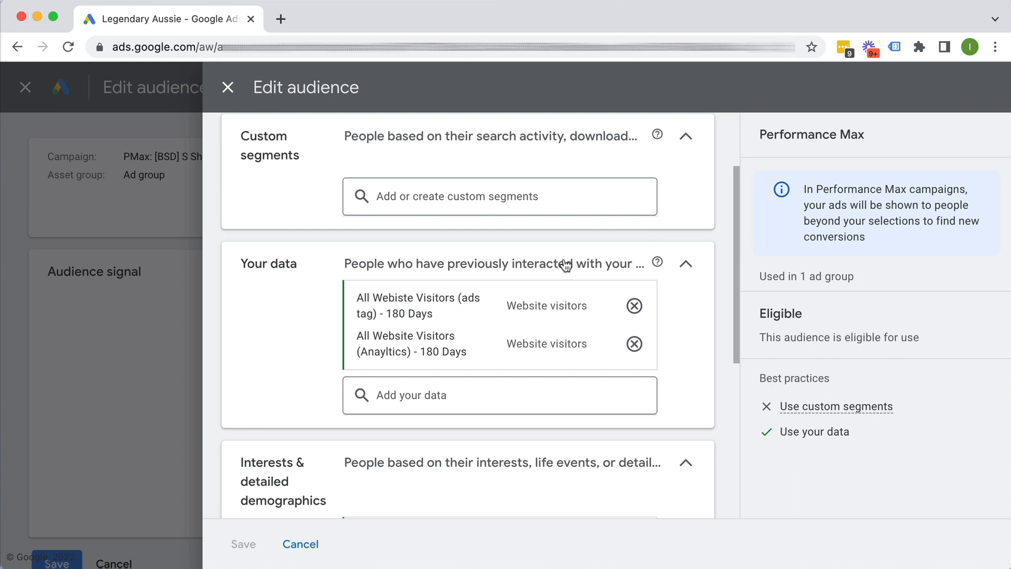
pyautogui.moveTo(280, 291)
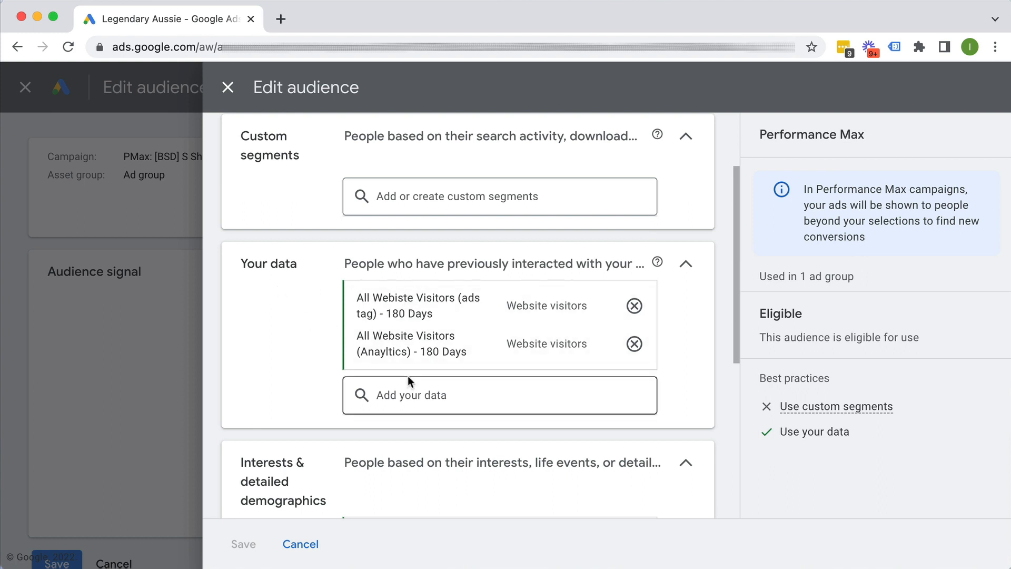
pyautogui.scroll(-3)
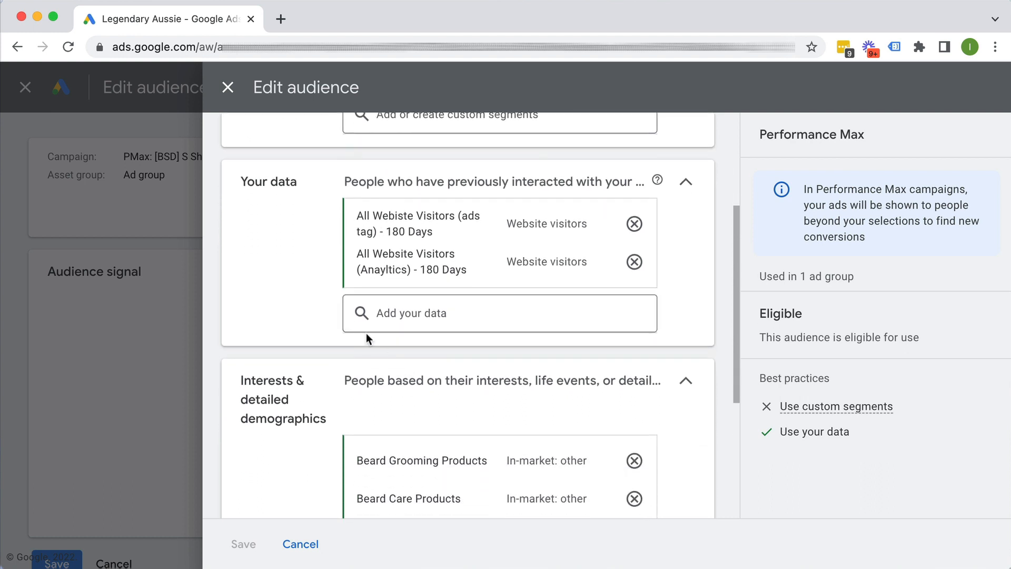
pyautogui.scroll(-3)
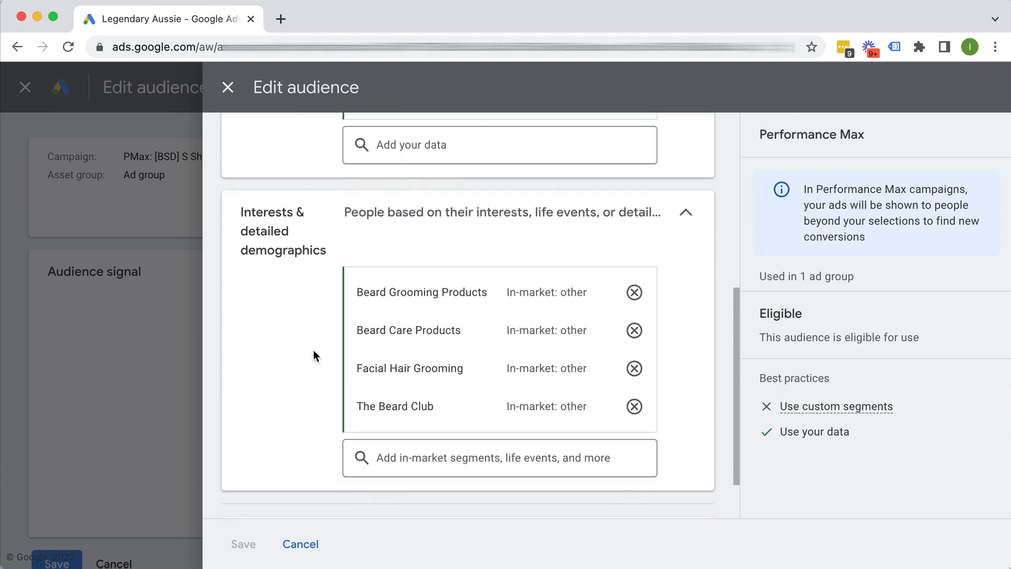
pyautogui.moveTo(274, 229)
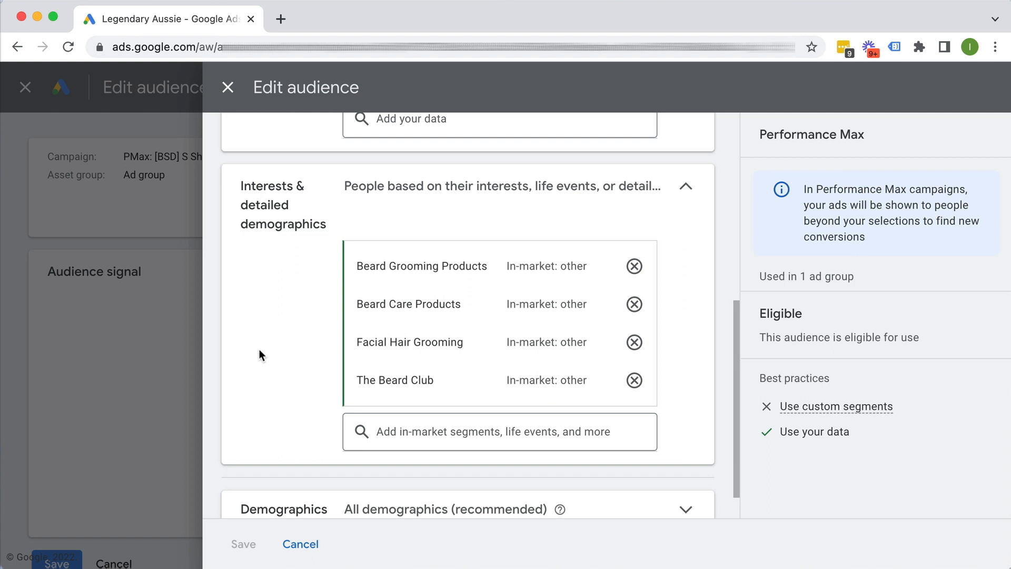
pyautogui.moveTo(469, 404)
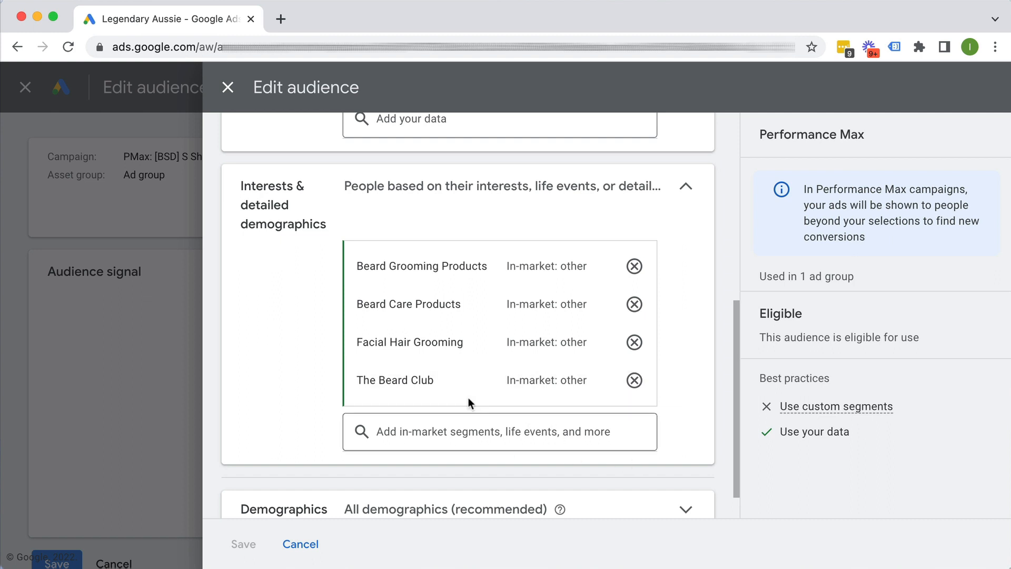
pyautogui.moveTo(471, 303)
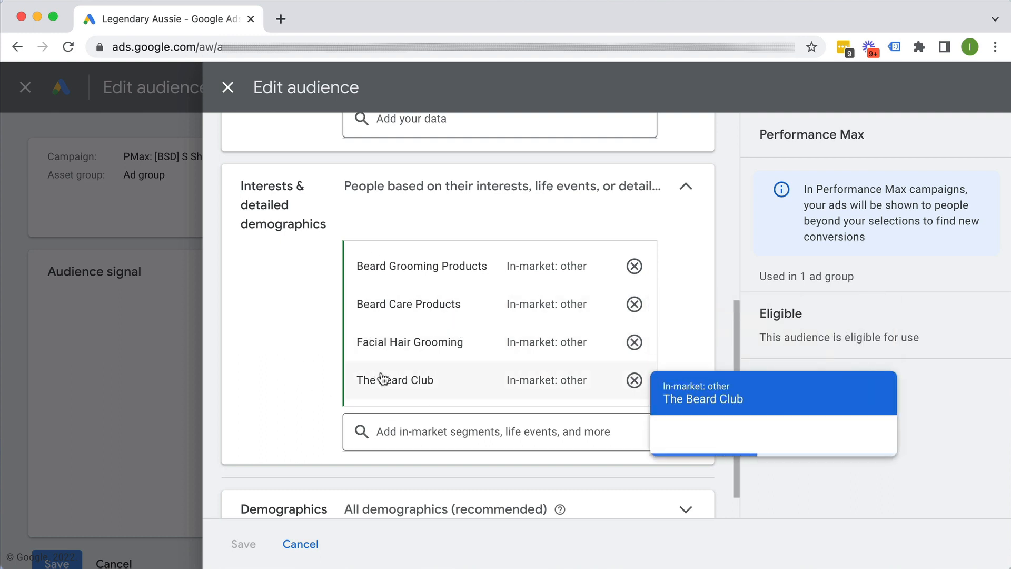
pyautogui.moveTo(259, 366)
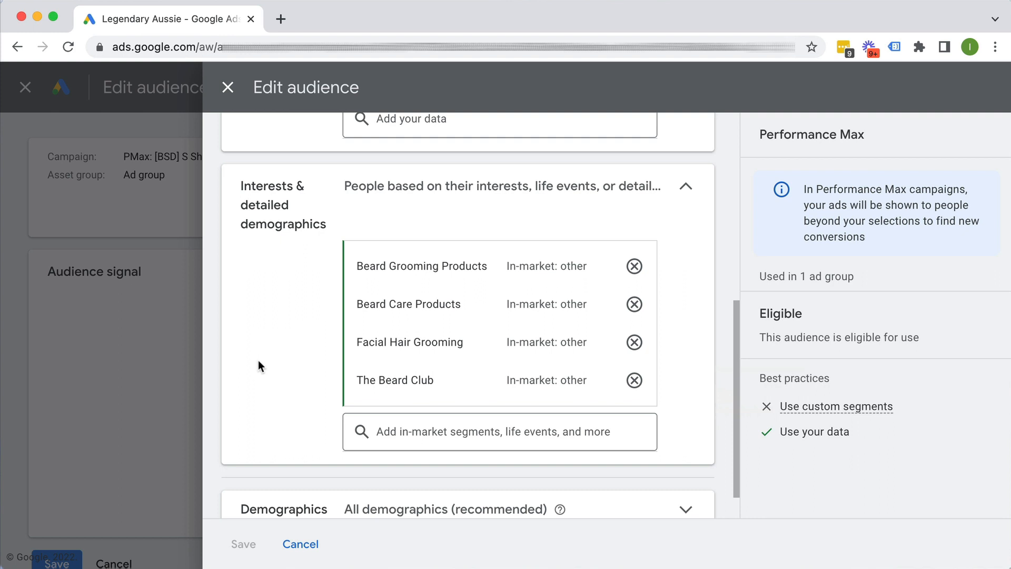
pyautogui.moveTo(259, 365)
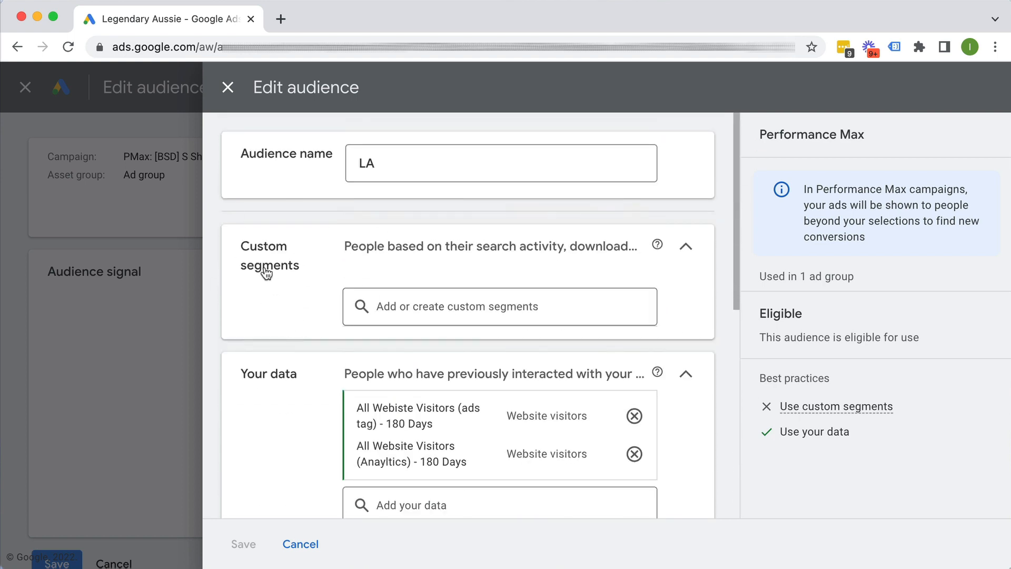
pyautogui.scroll(-3)
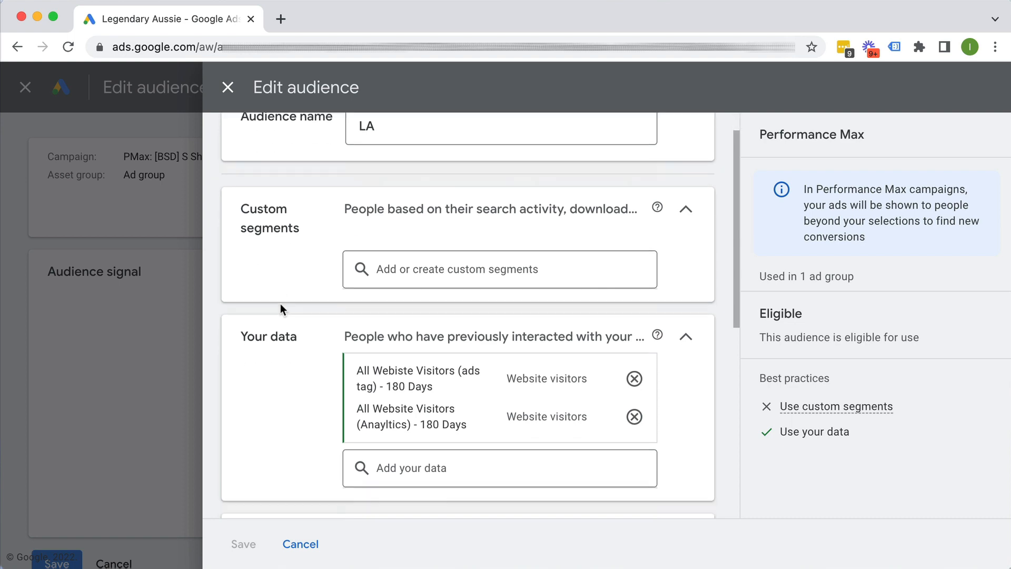
pyautogui.scroll(-3)
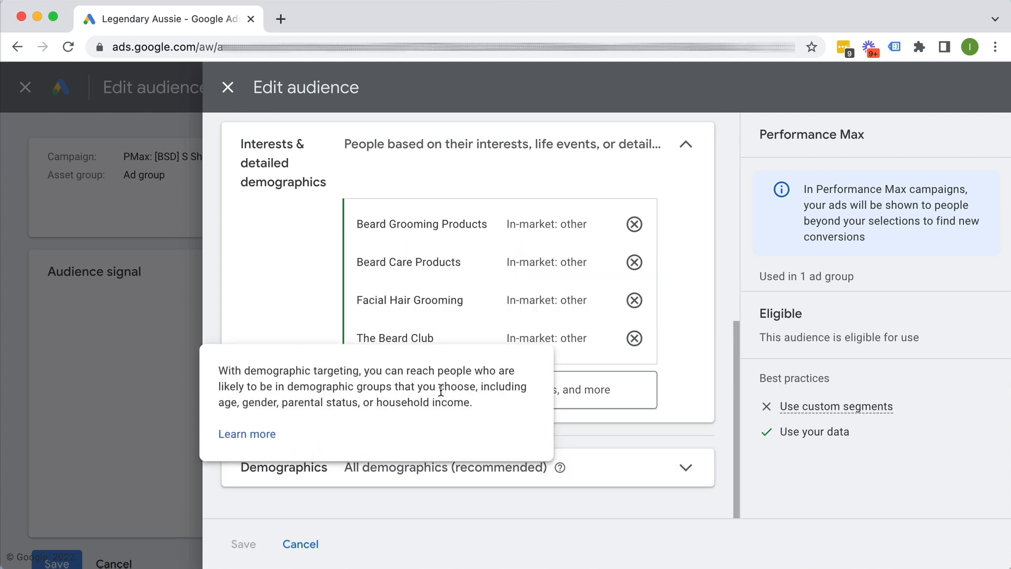
pyautogui.moveTo(402, 400)
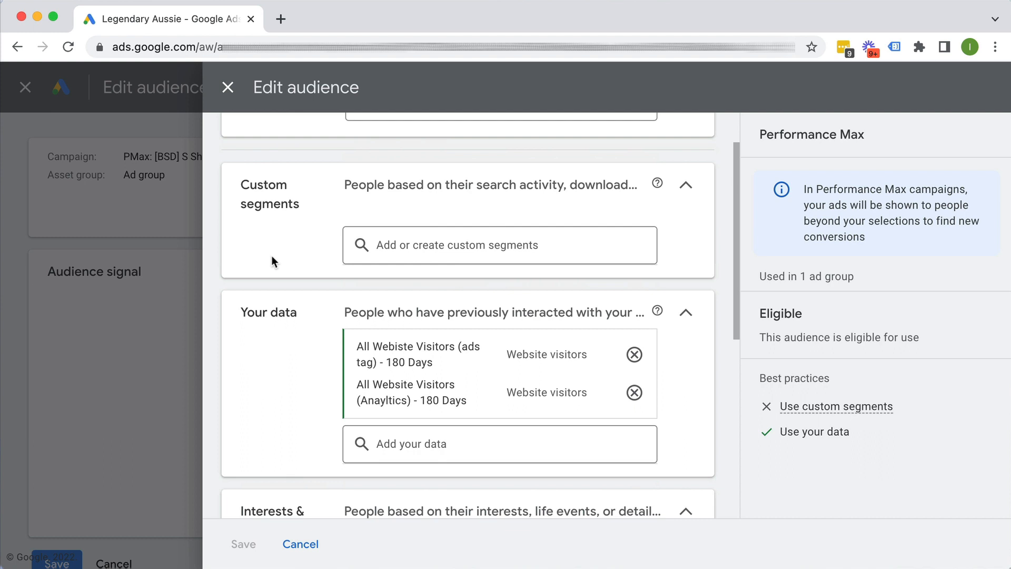
pyautogui.scroll(-3)
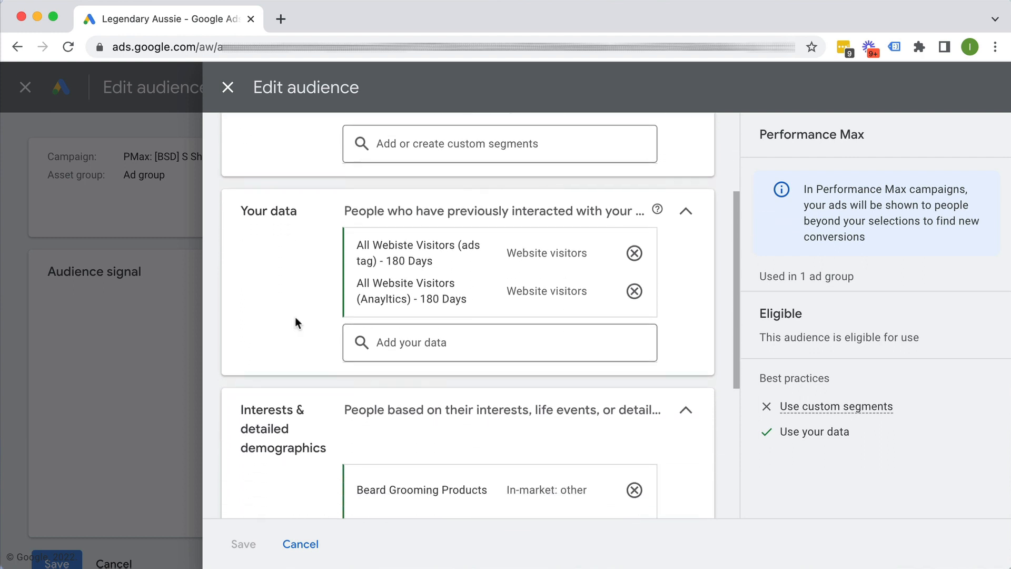
pyautogui.scroll(-3)
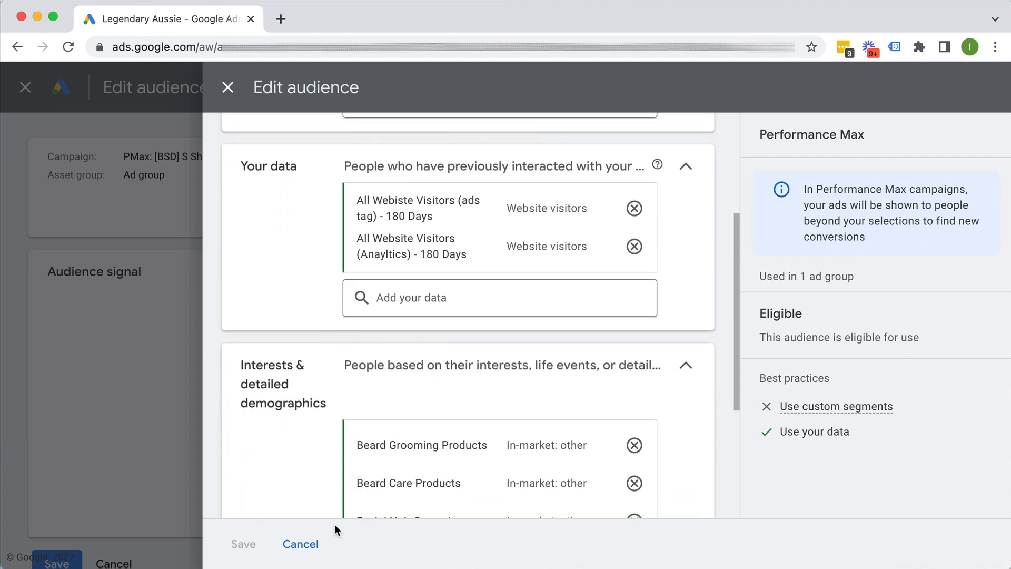
pyautogui.scroll(-3)
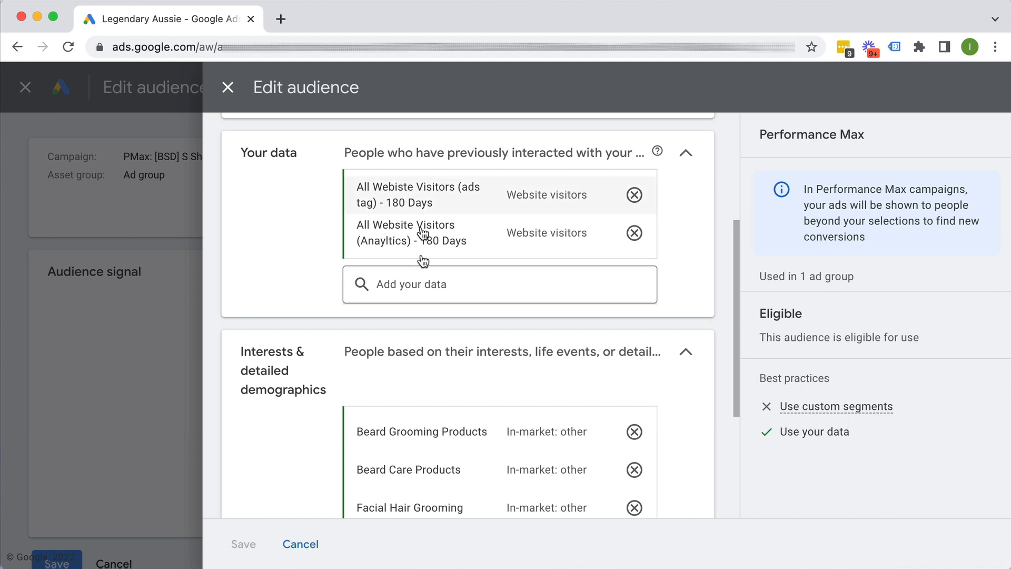
pyautogui.scroll(-3)
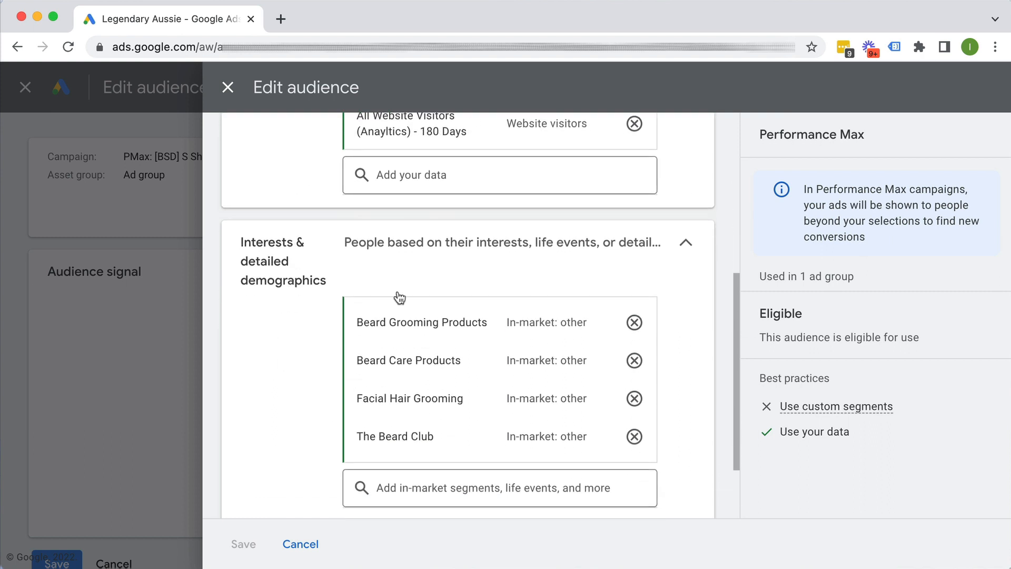
pyautogui.moveTo(314, 312)
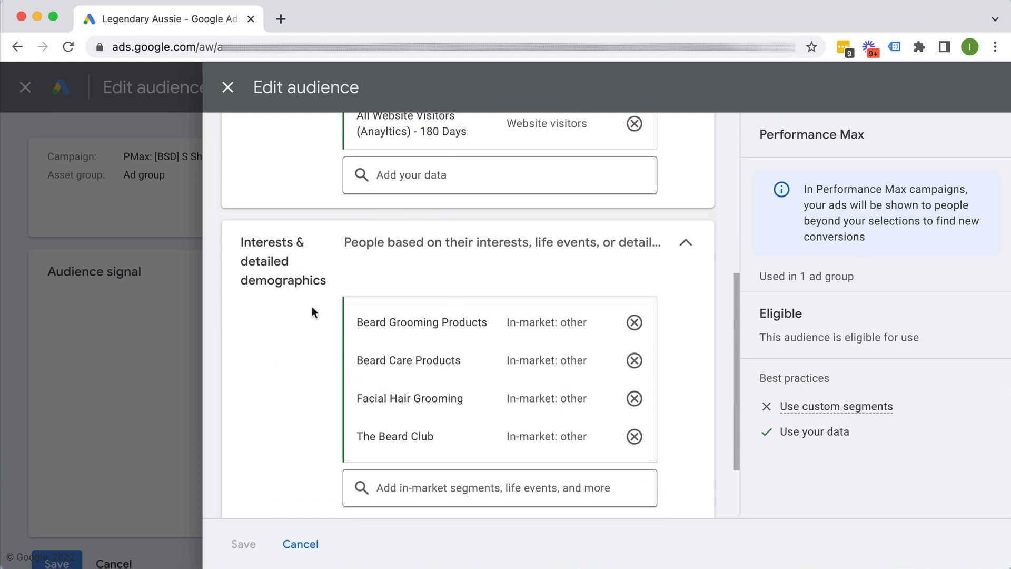
pyautogui.moveTo(309, 317)
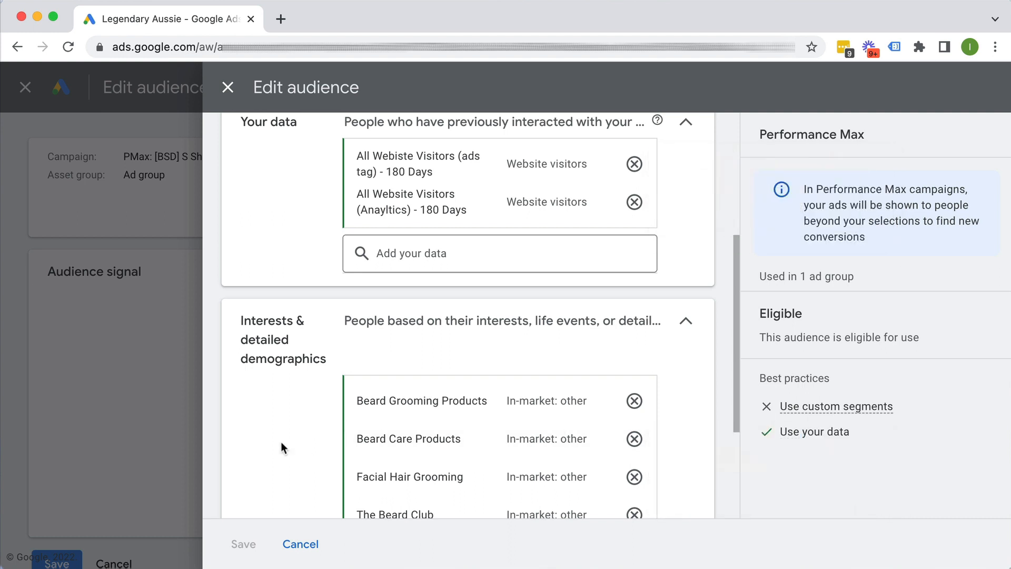
pyautogui.moveTo(486, 425)
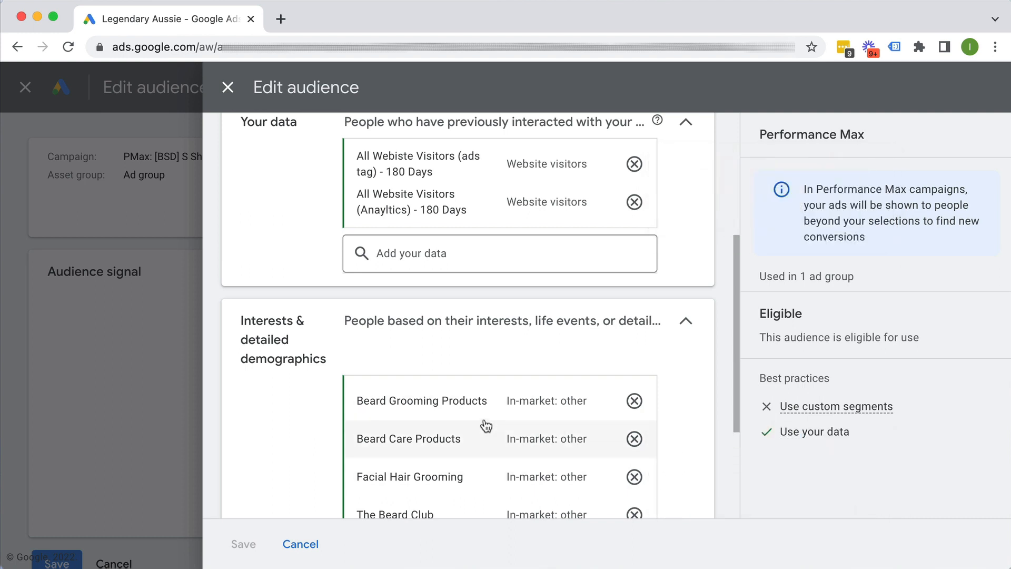
pyautogui.moveTo(297, 407)
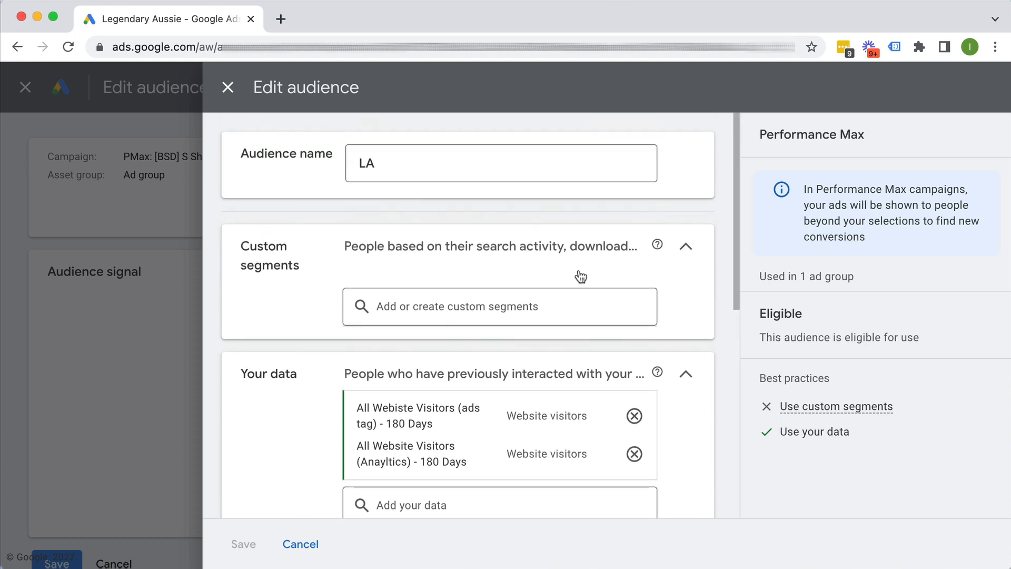
# Begin a new custom segment using Google search terms, name still blank
pyautogui.click(499, 306)
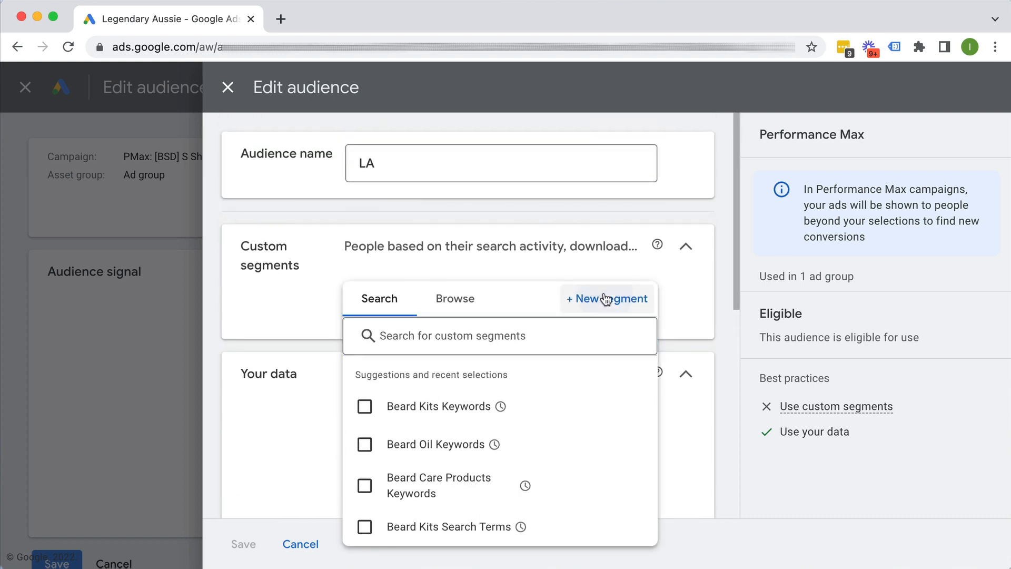
pyautogui.click(606, 298)
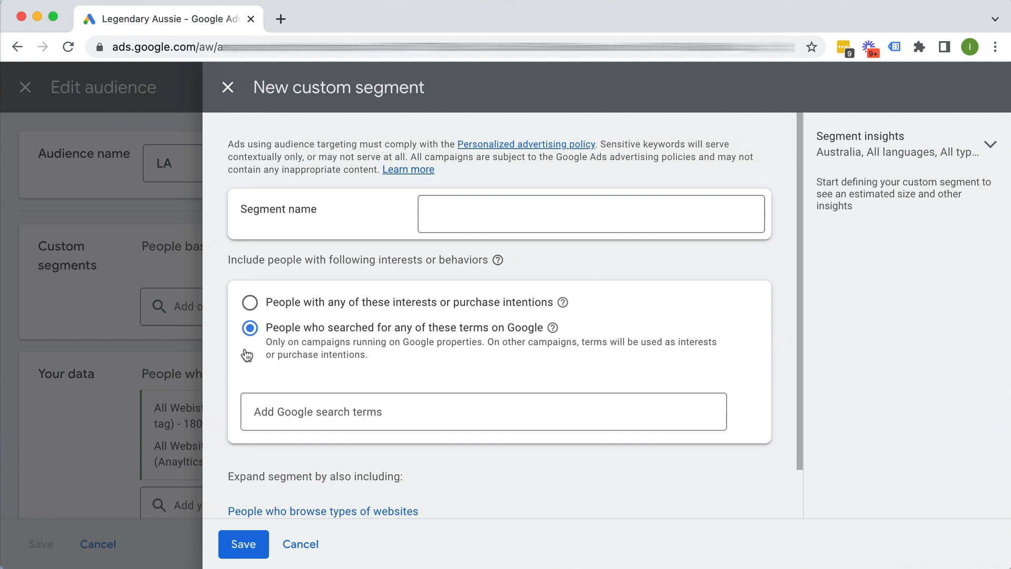
pyautogui.click(590, 214)
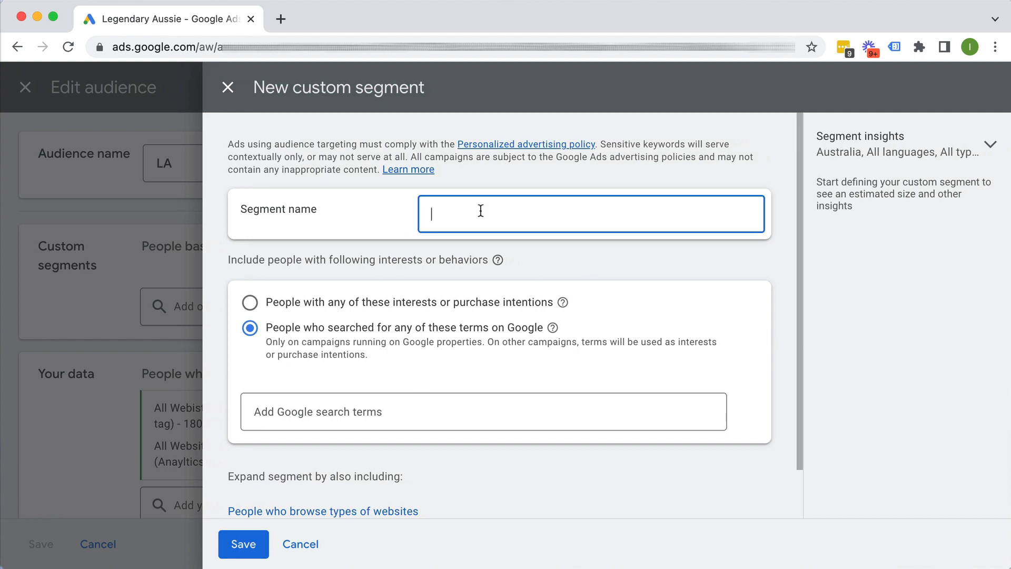
pyautogui.click(483, 412)
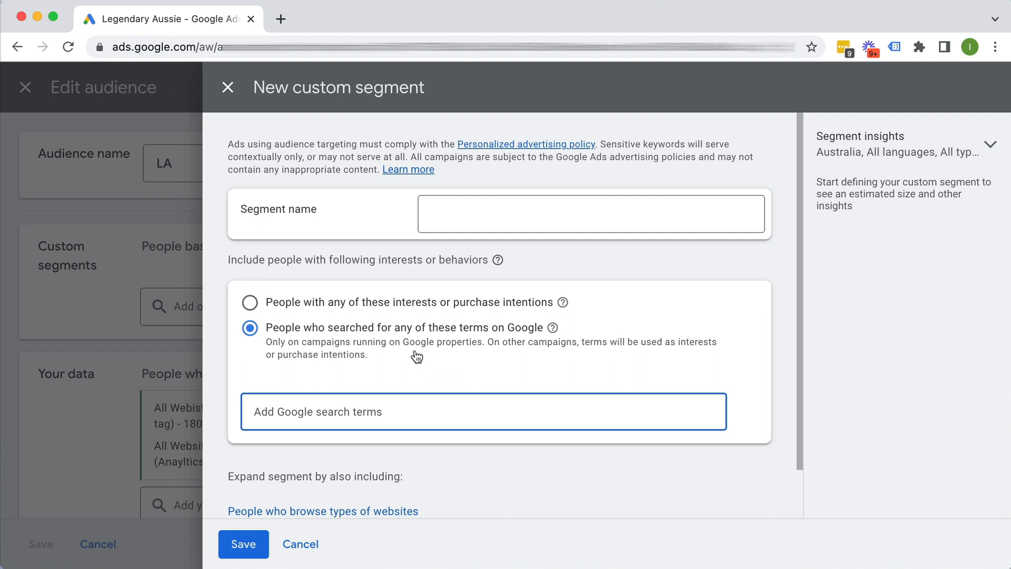
pyautogui.moveTo(433, 346)
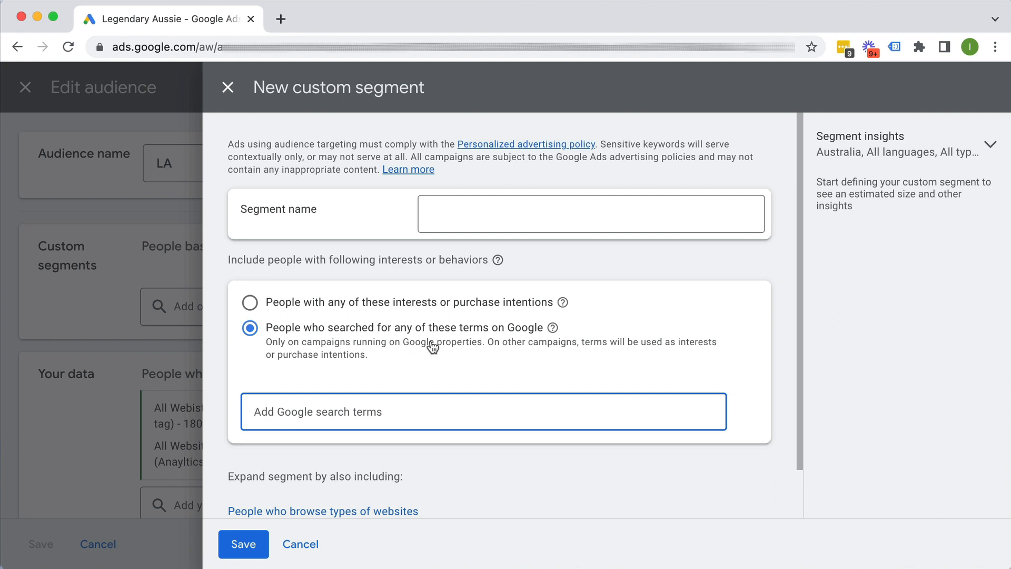
pyautogui.moveTo(278, 482)
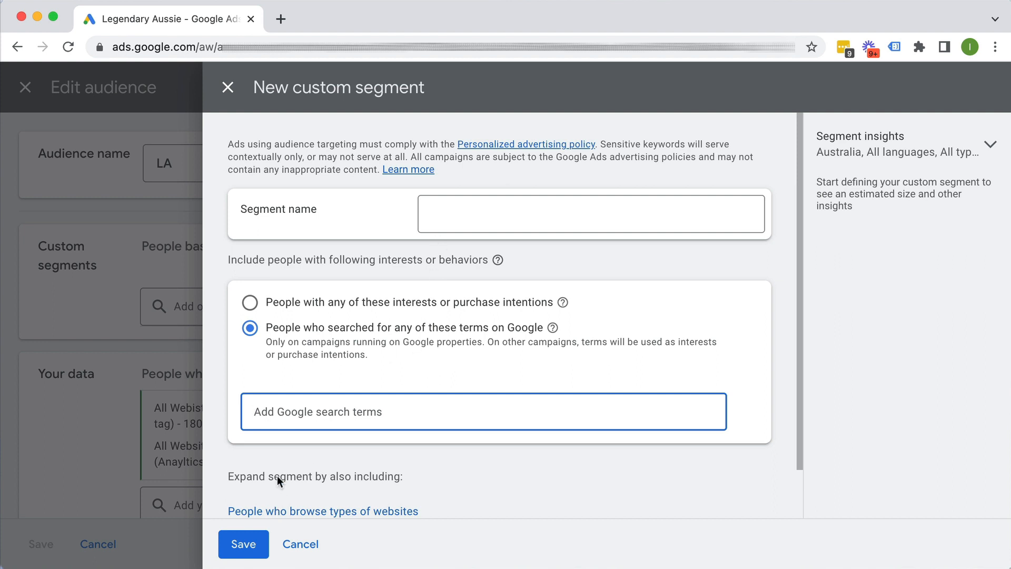
pyautogui.moveTo(481, 309)
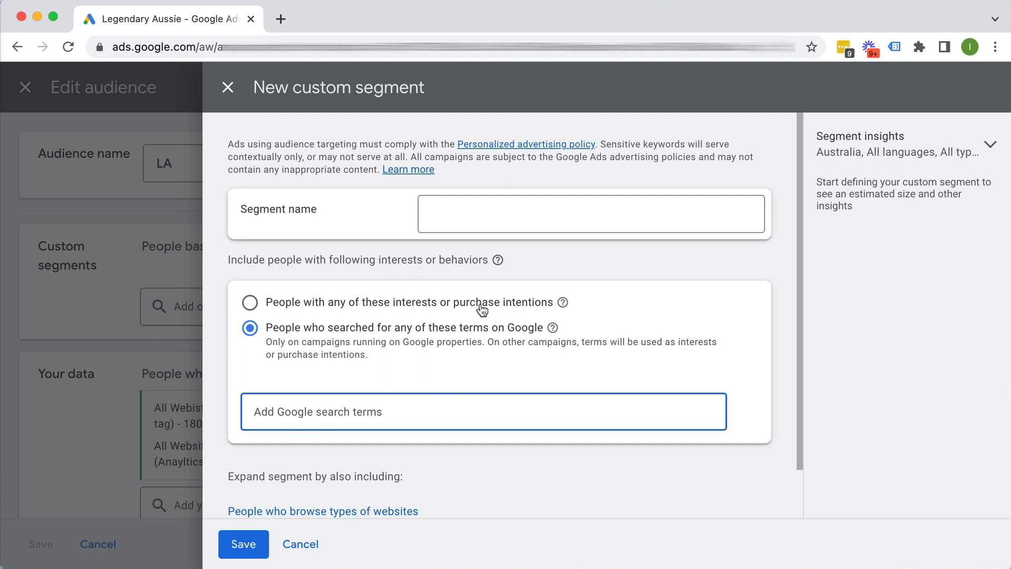
pyautogui.moveTo(331, 131)
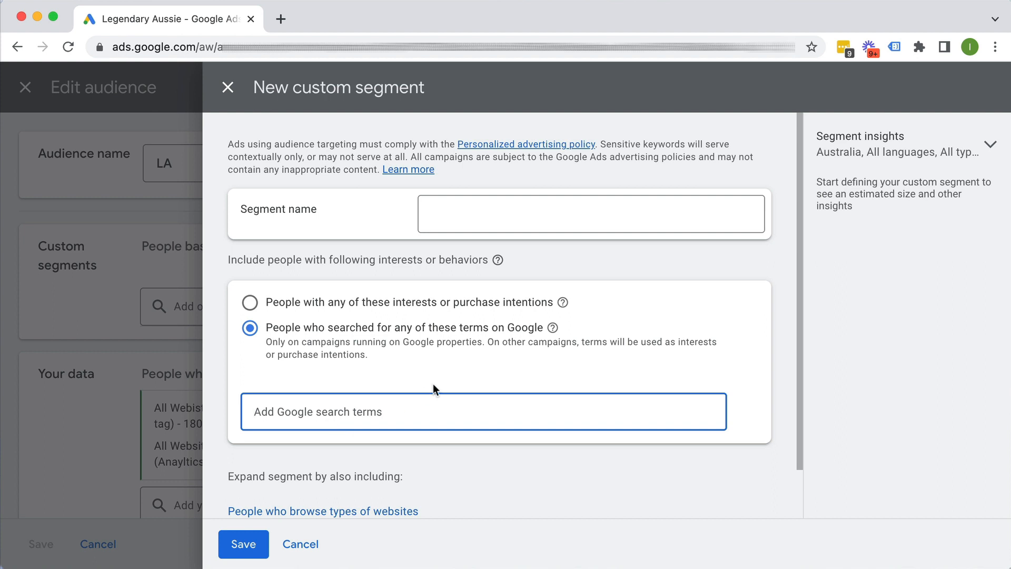
# Enter 'beard kit' and 'beard grooming', then add beard care products and best beard care brands
pyautogui.write('beard k')
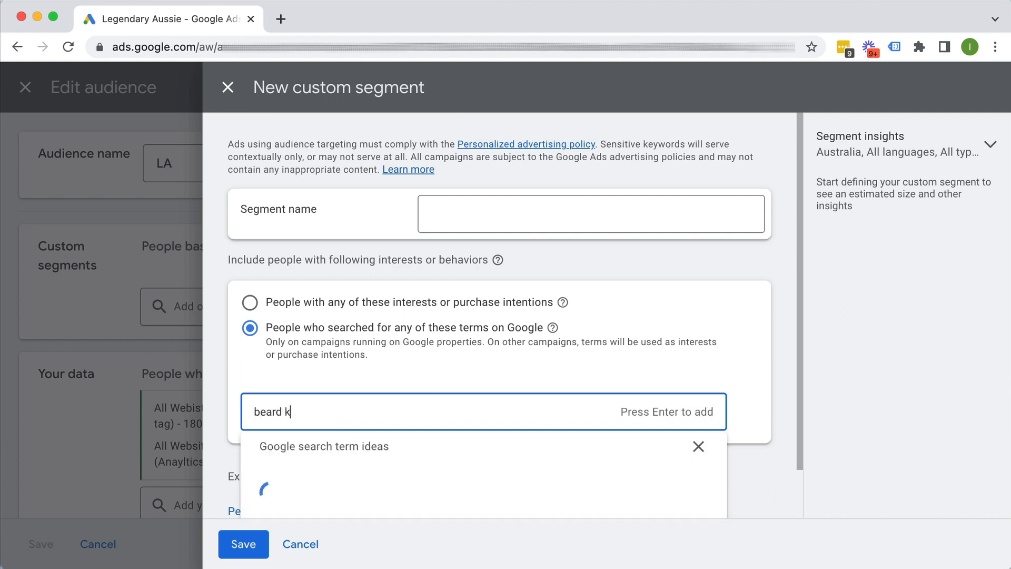
pyautogui.write('it')
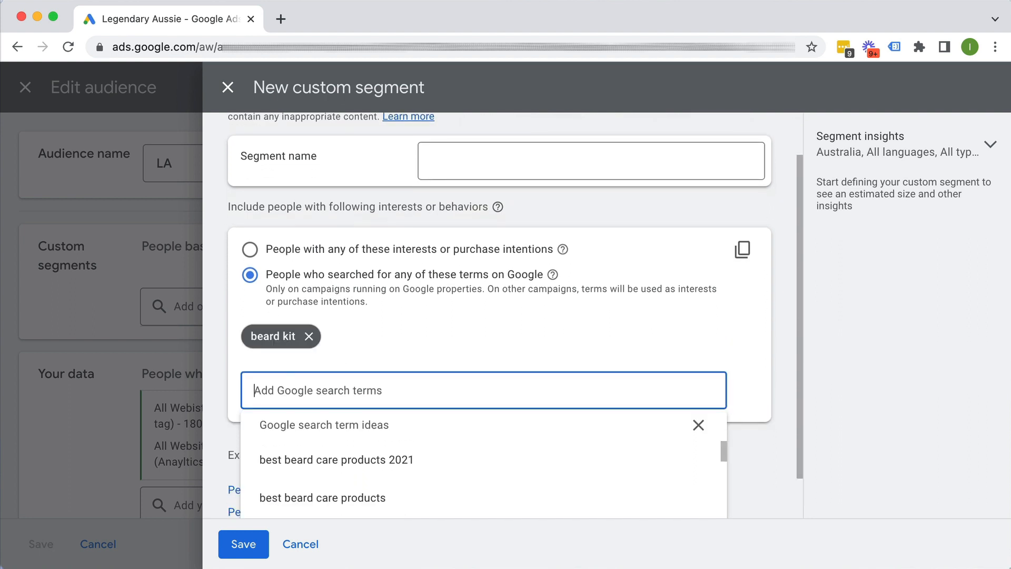
pyautogui.write('b')
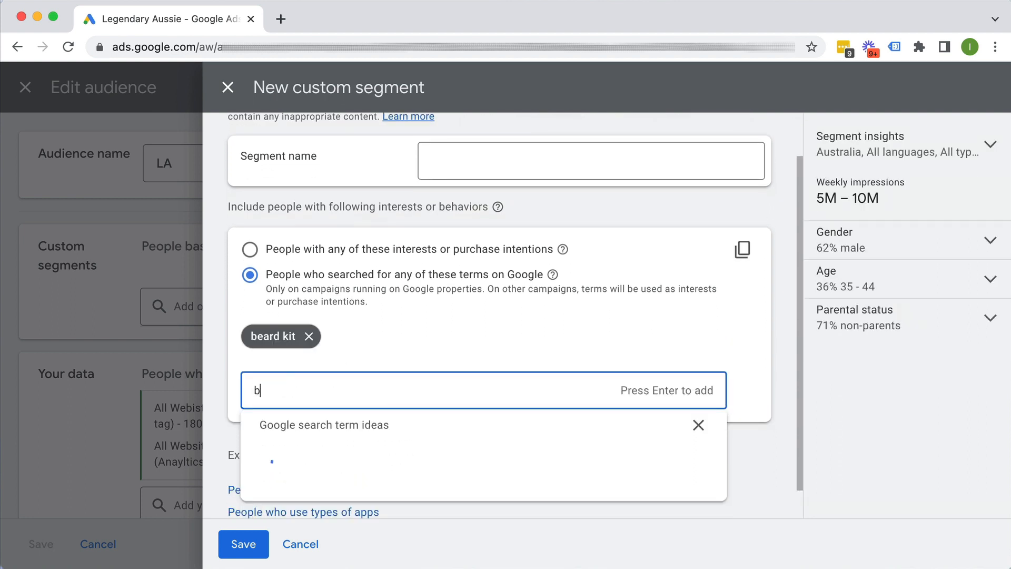
pyautogui.write('eard')
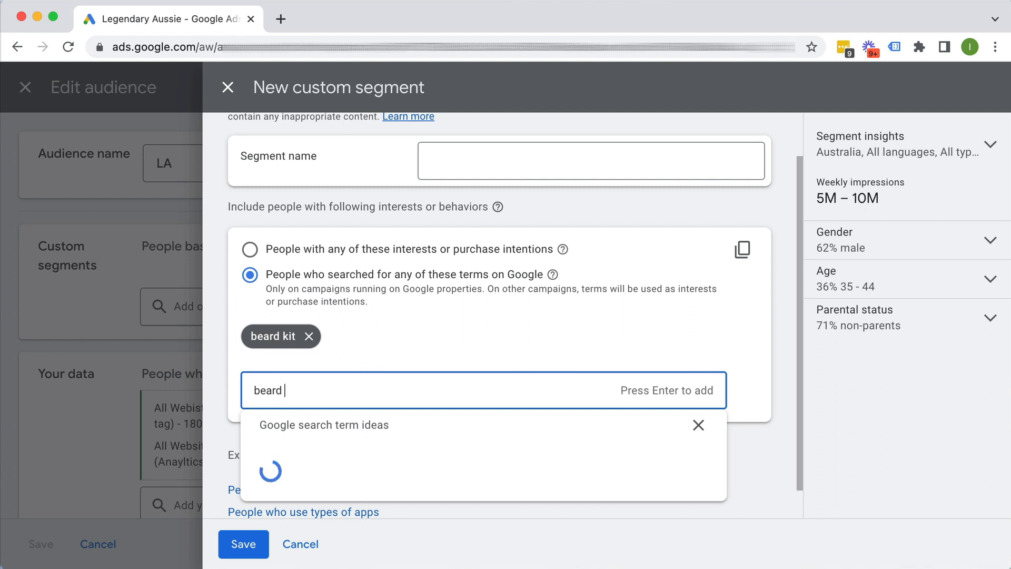
pyautogui.write('grooming')
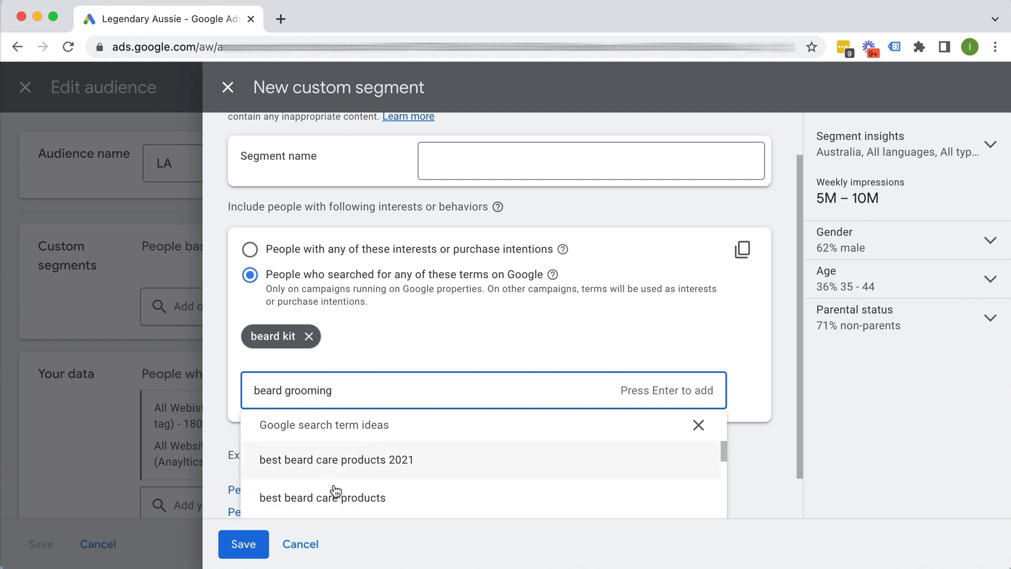
pyautogui.scroll(-3)
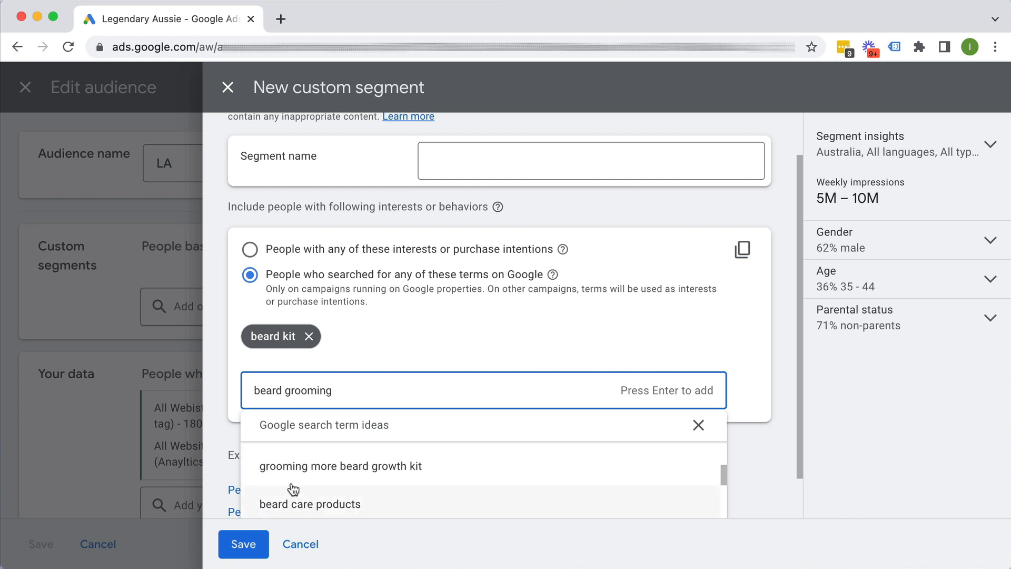
pyautogui.click(310, 503)
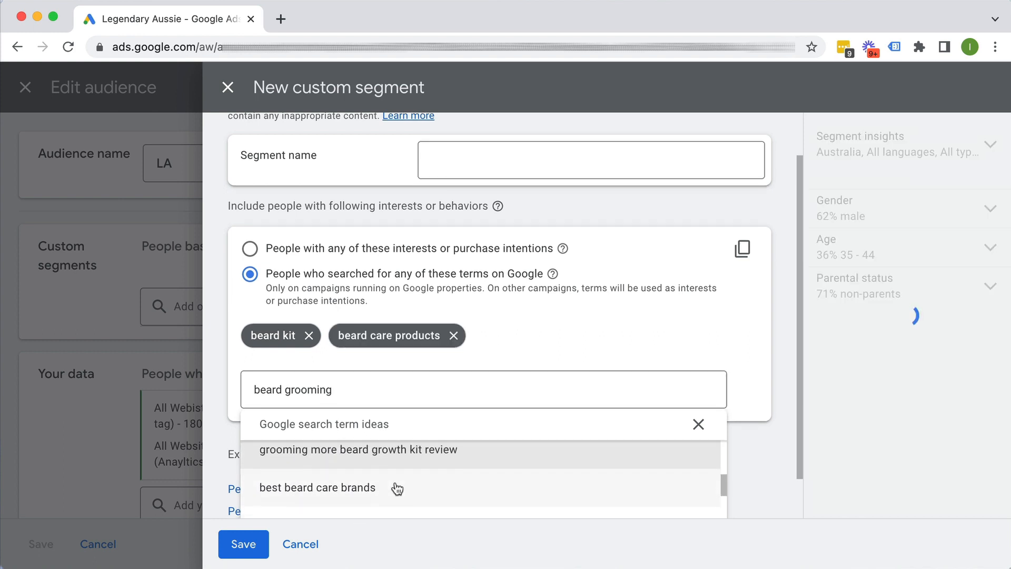
pyautogui.click(317, 486)
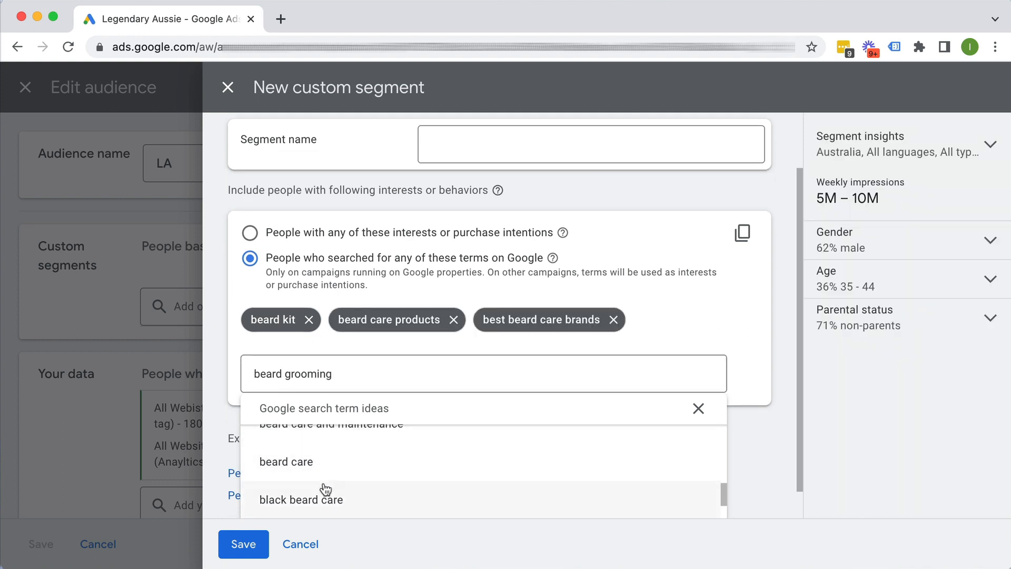
# Add 'beard oil' as a further search term in the custom segment
pyautogui.scroll(-3)
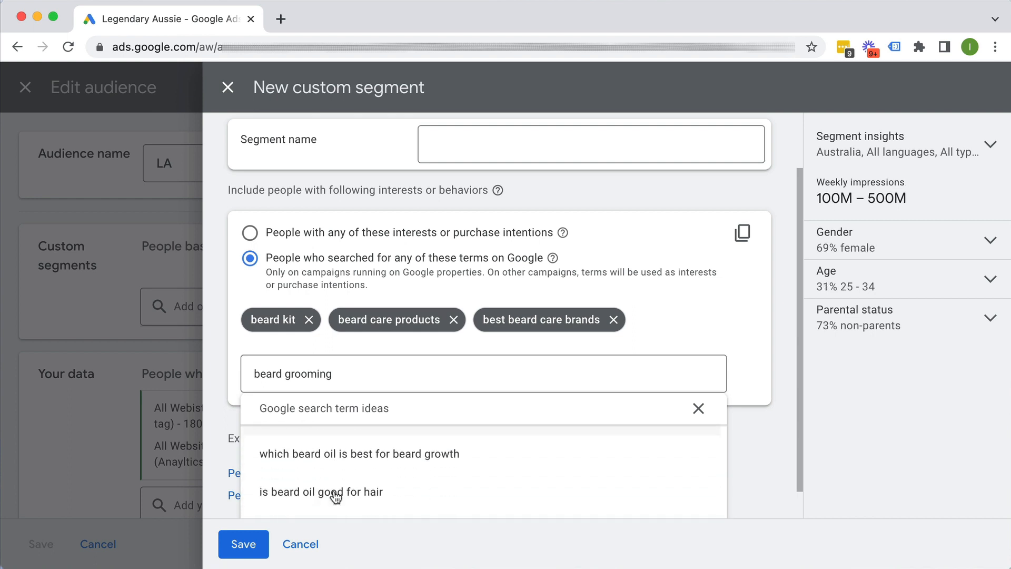
pyautogui.click(483, 372)
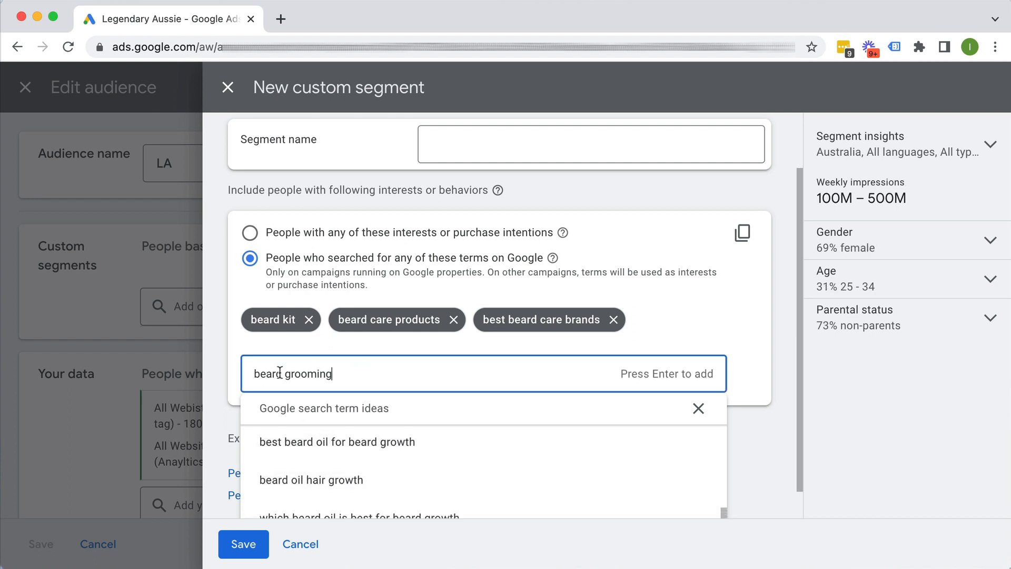
pyautogui.write('beard oil')
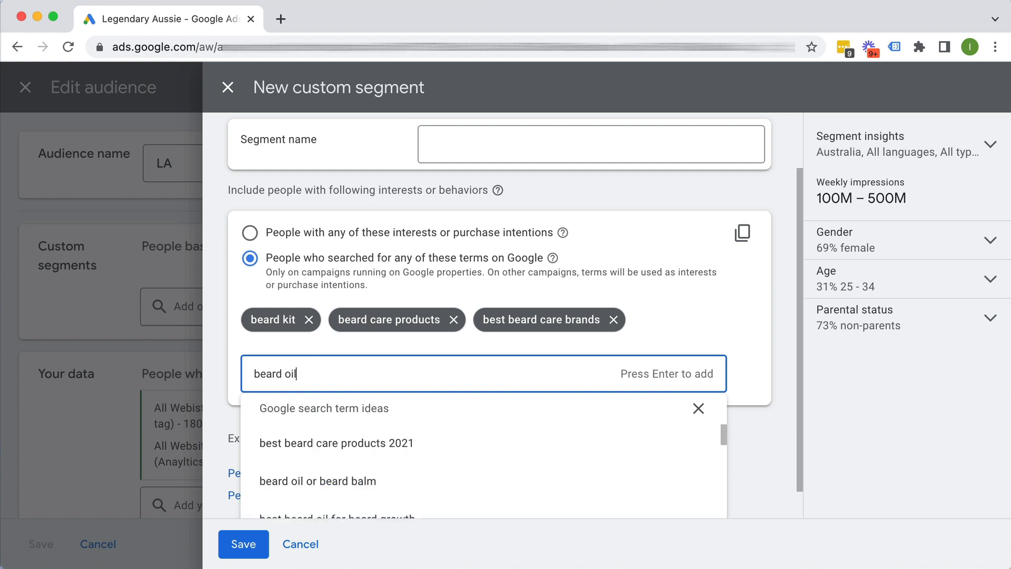
pyautogui.press('Enter')
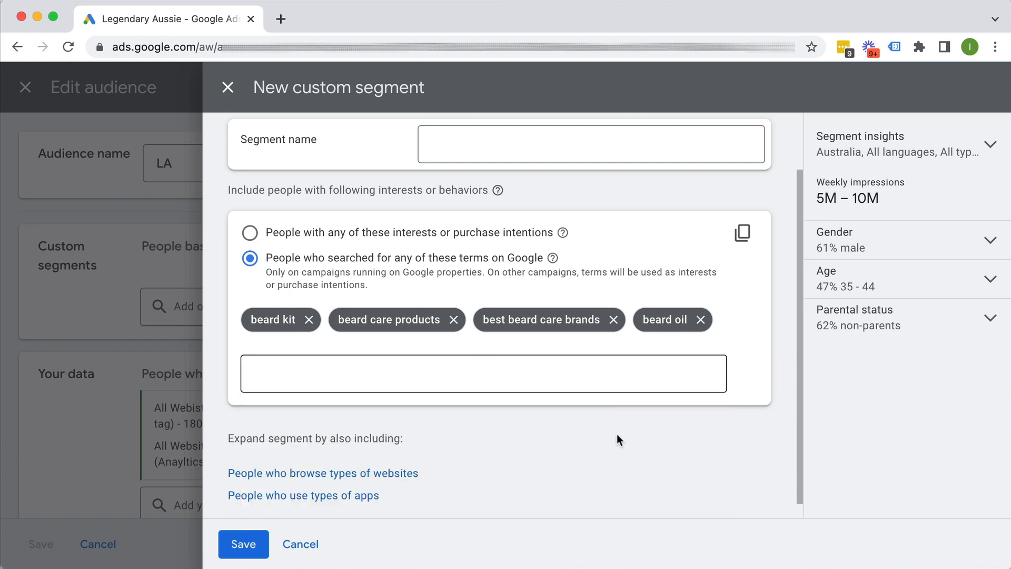
# Include people browsing similar websites, then switch the terms to interests or purchase intentions
pyautogui.scroll(-3)
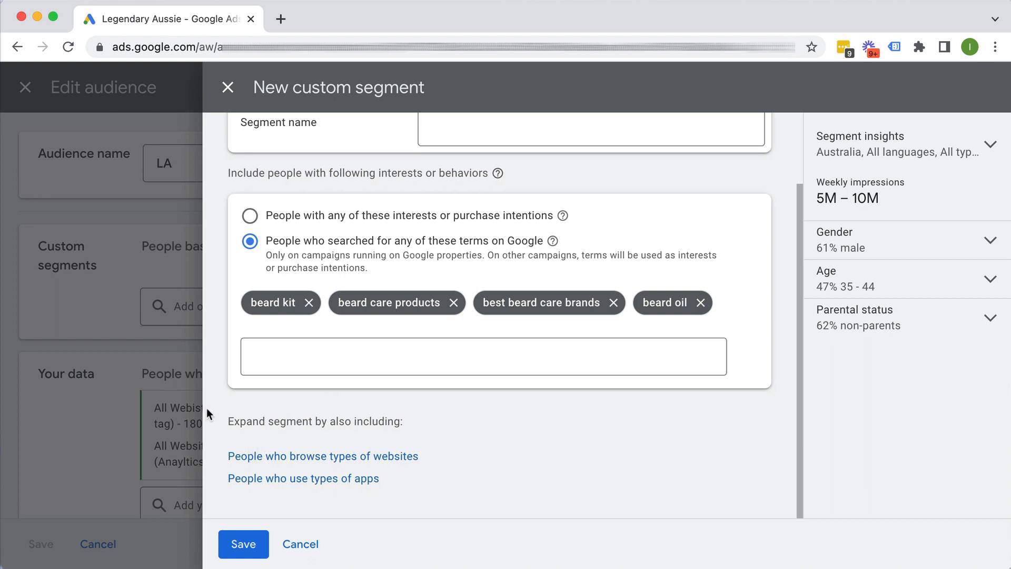
pyautogui.moveTo(266, 458)
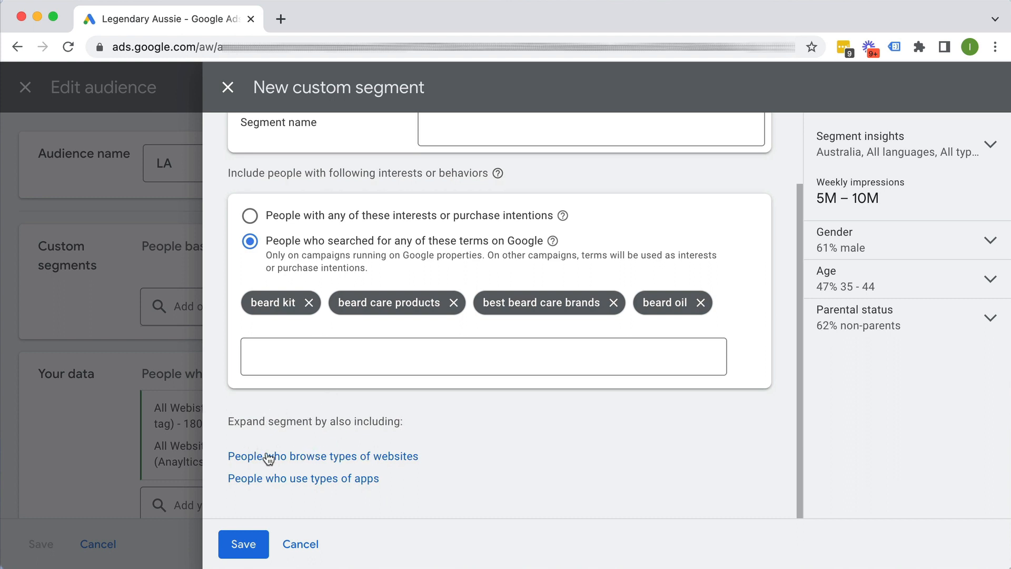
pyautogui.click(323, 455)
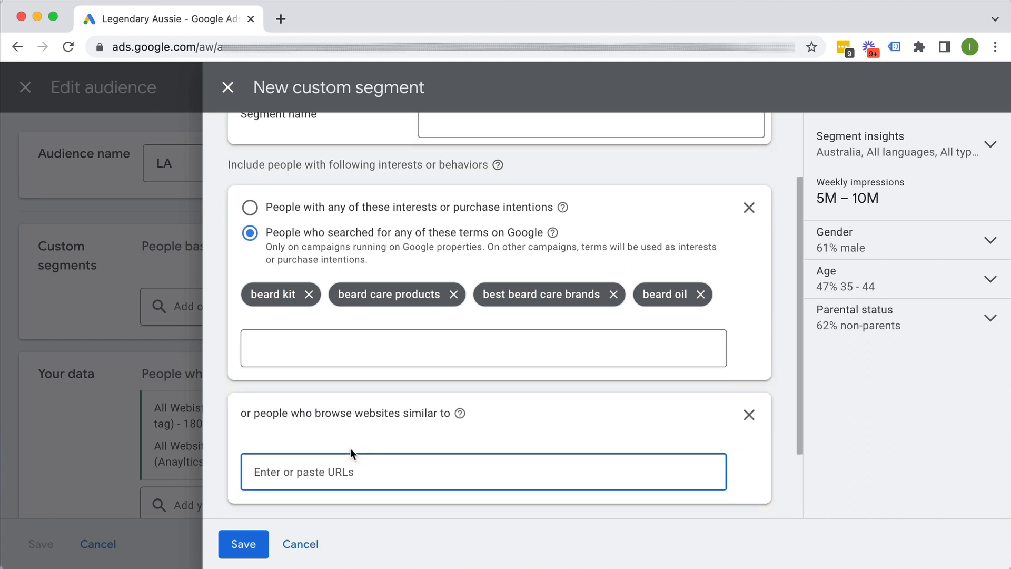
pyautogui.scroll(-3)
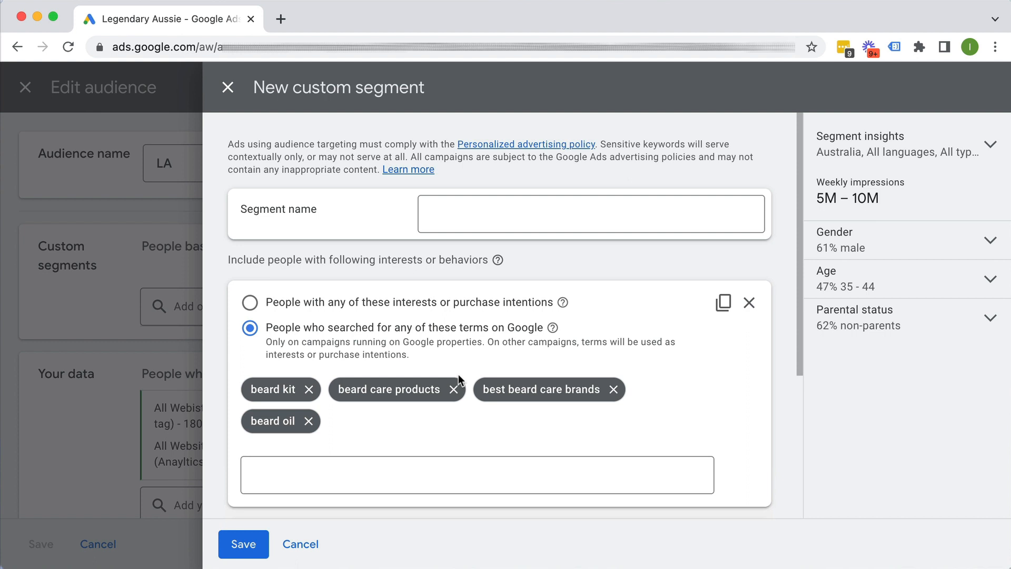
pyautogui.click(249, 302)
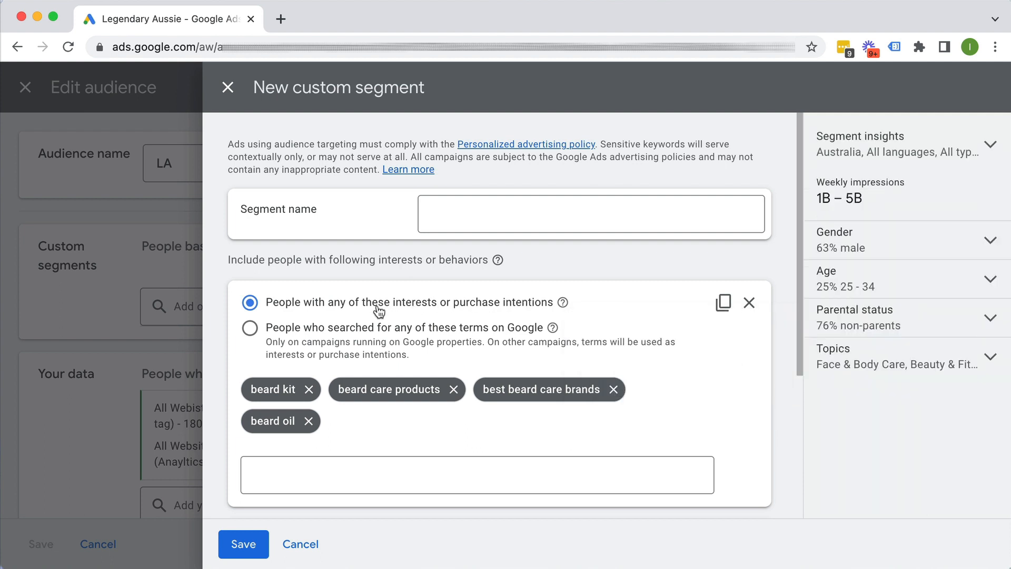
pyautogui.moveTo(563, 302)
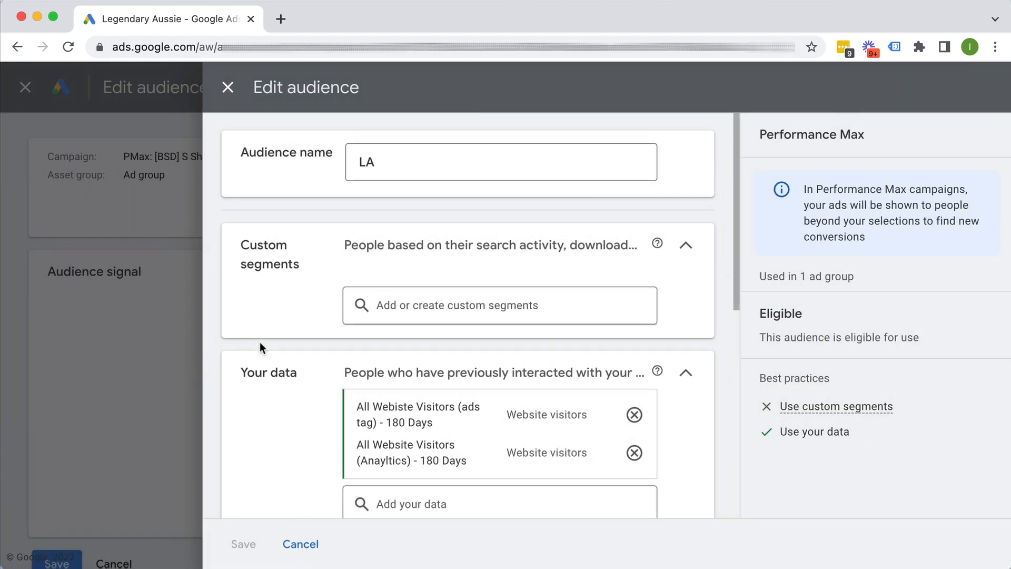
pyautogui.scroll(-3)
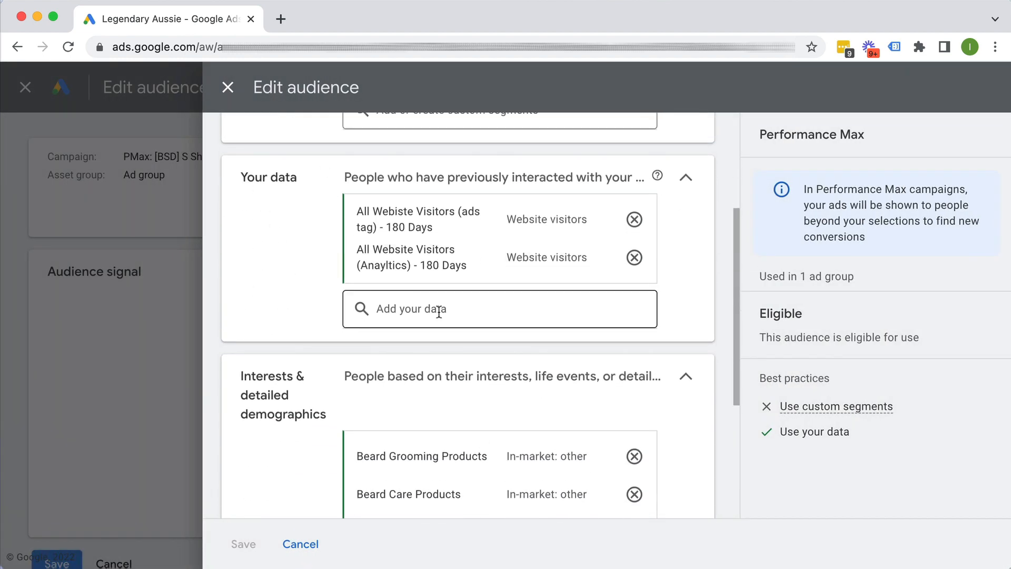
pyautogui.moveTo(461, 327)
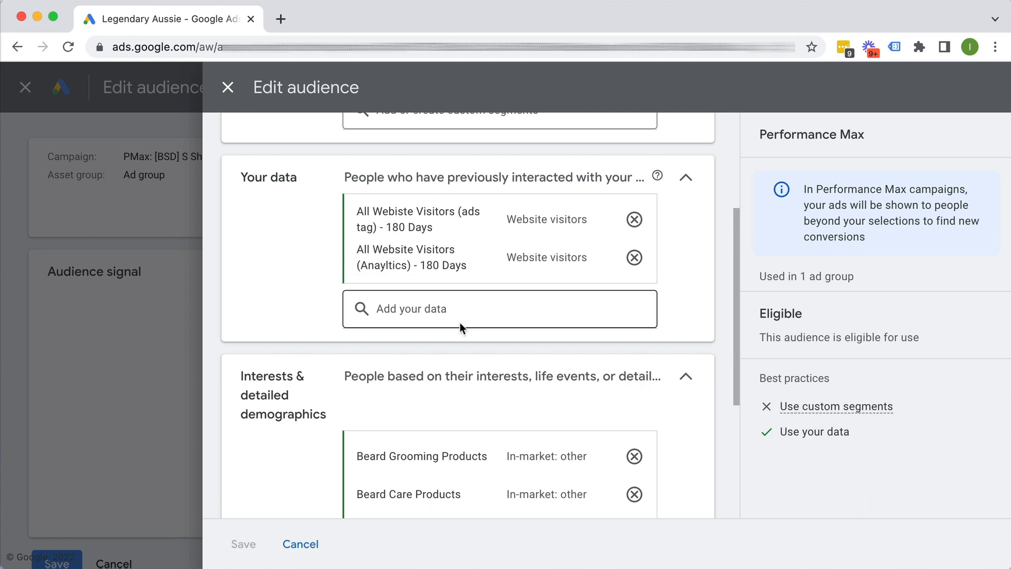
pyautogui.click(499, 308)
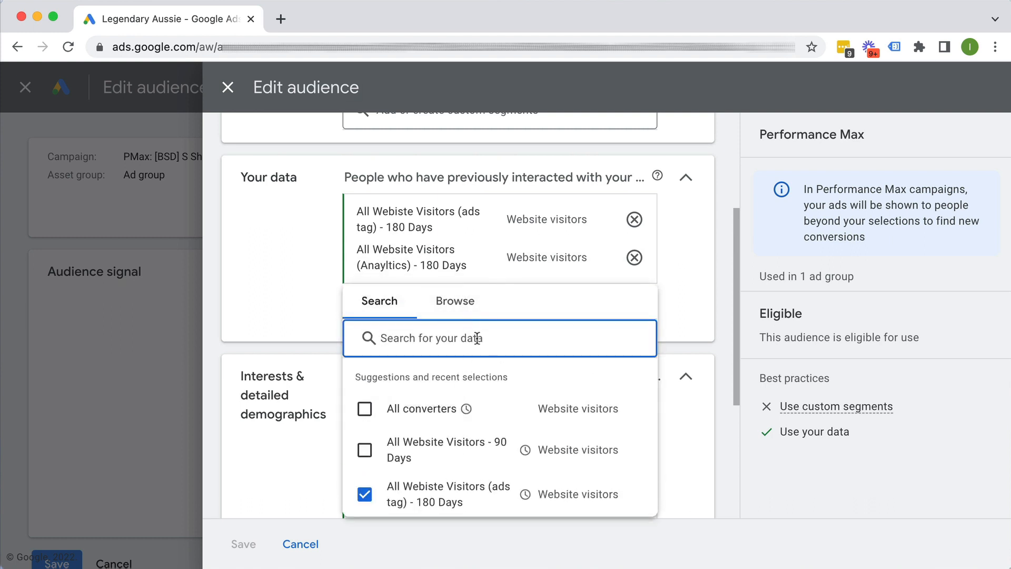
pyautogui.moveTo(273, 306)
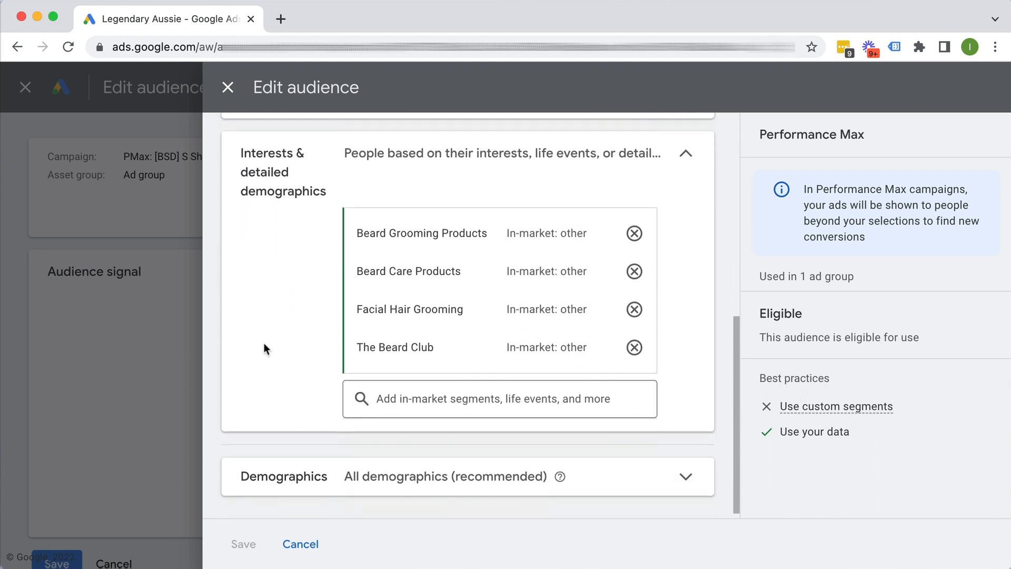
# Browse the In-market and Life events segment categories, adding Home & Garden
pyautogui.click(500, 397)
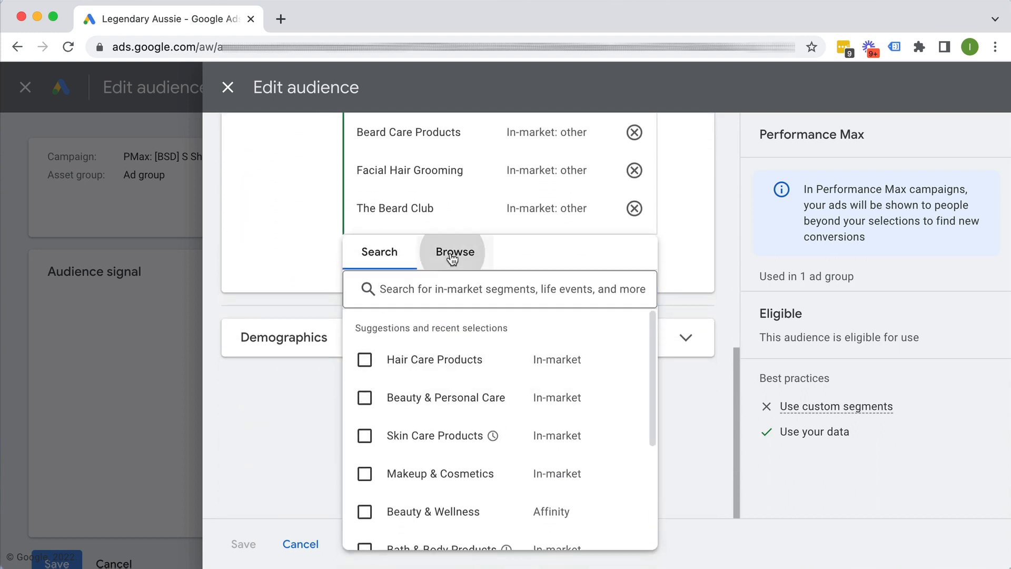
pyautogui.click(454, 251)
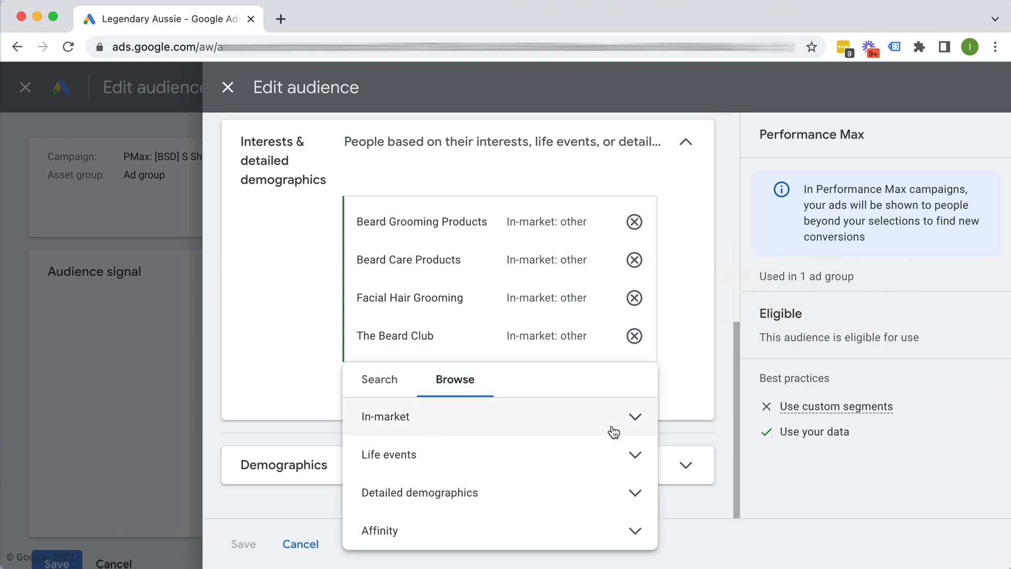
pyautogui.click(385, 416)
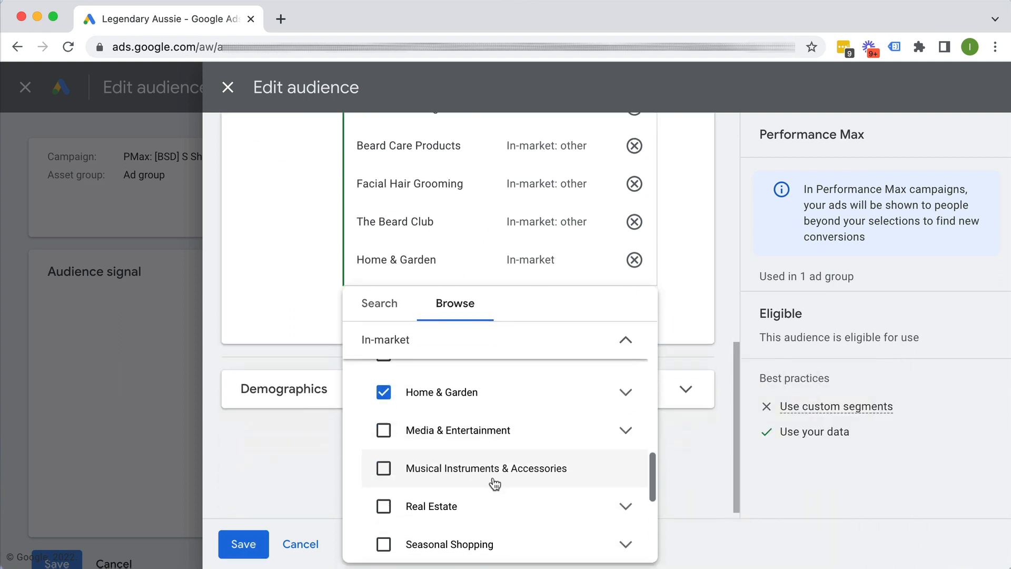
pyautogui.click(622, 339)
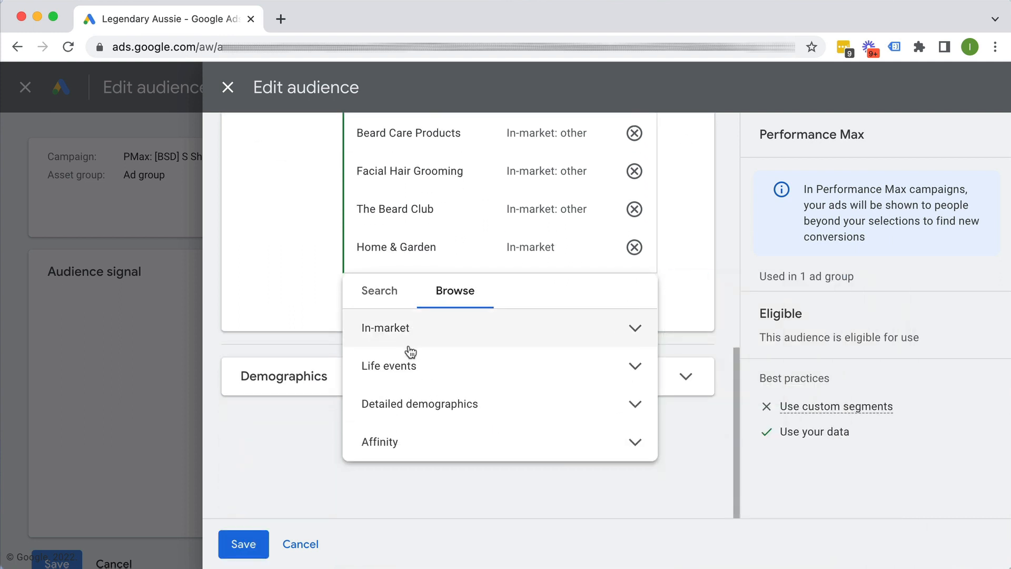
pyautogui.click(387, 365)
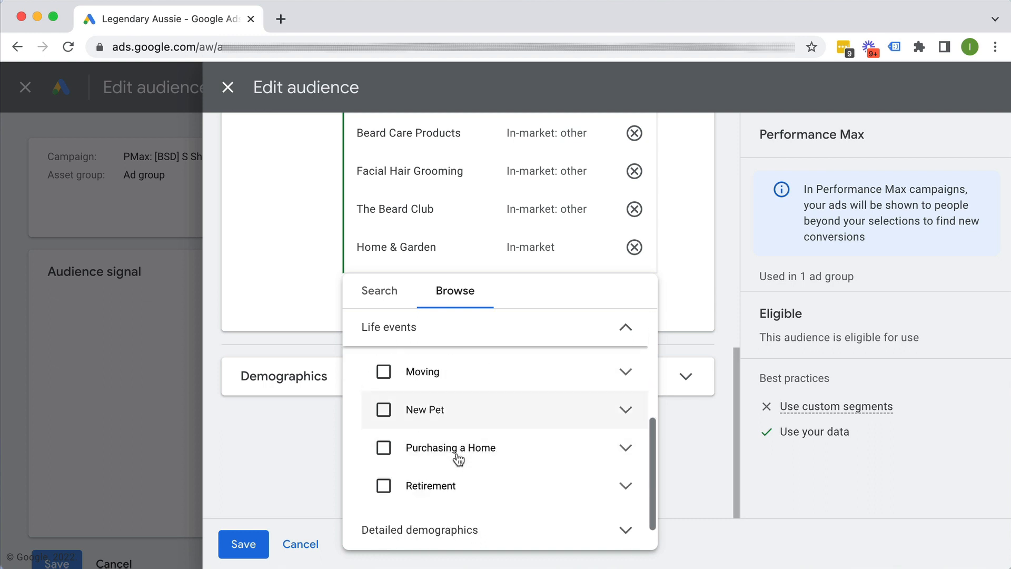
pyautogui.click(386, 326)
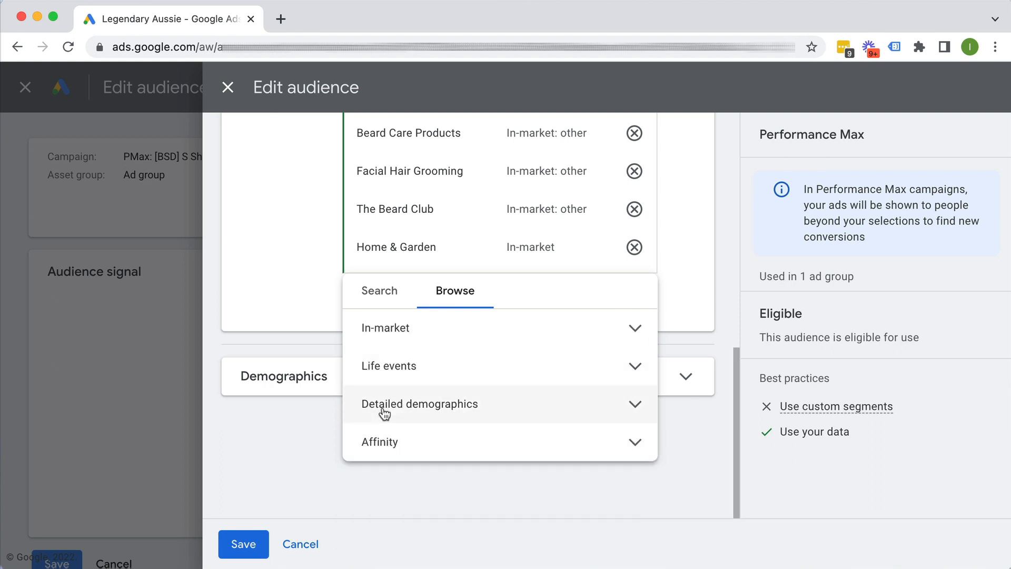
pyautogui.moveTo(392, 405)
pyautogui.write('b')
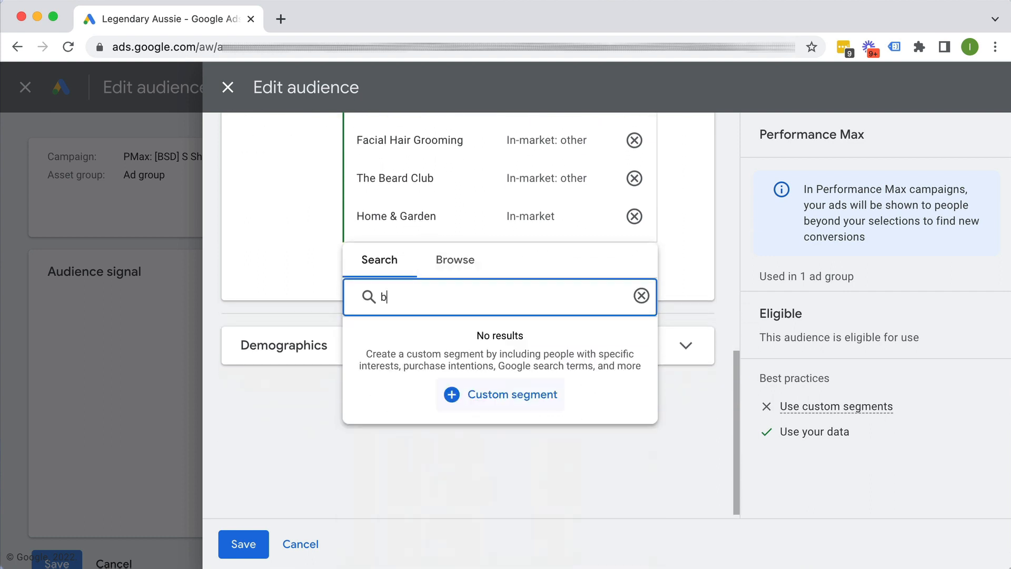
# Search 'beard' in the interests box and expand the Demographics section
pyautogui.write('eard')
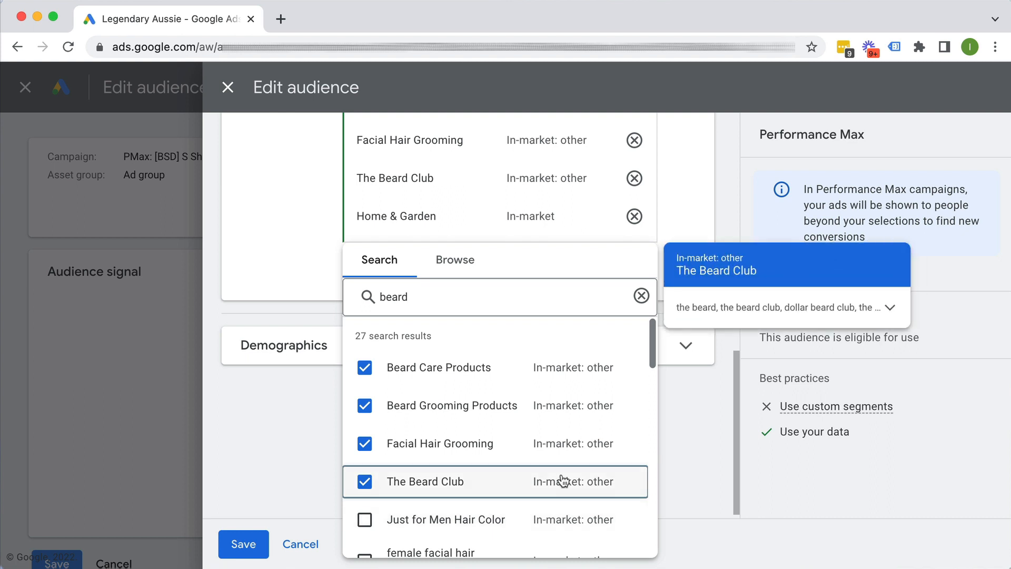
pyautogui.moveTo(573, 261)
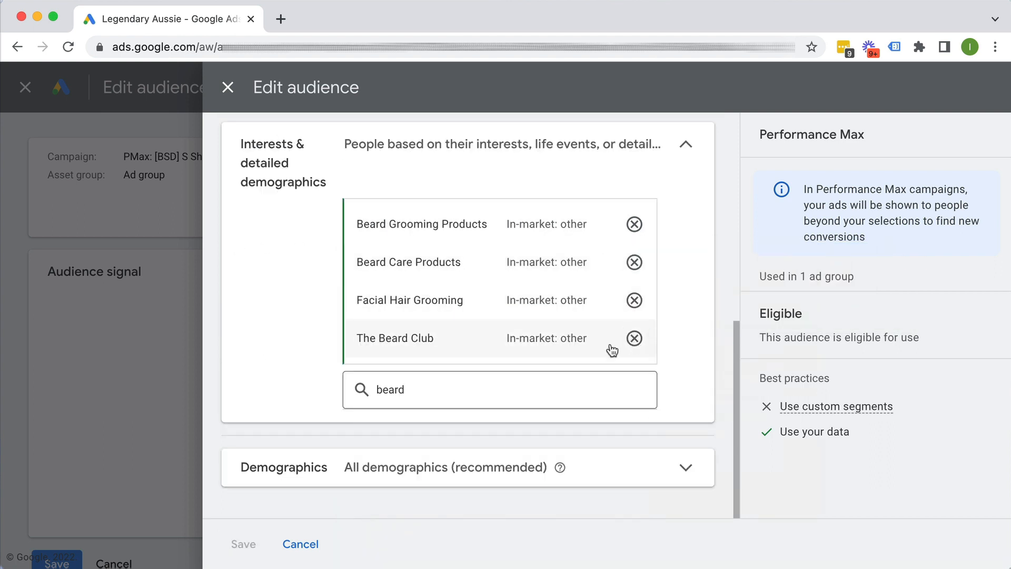
pyautogui.click(283, 466)
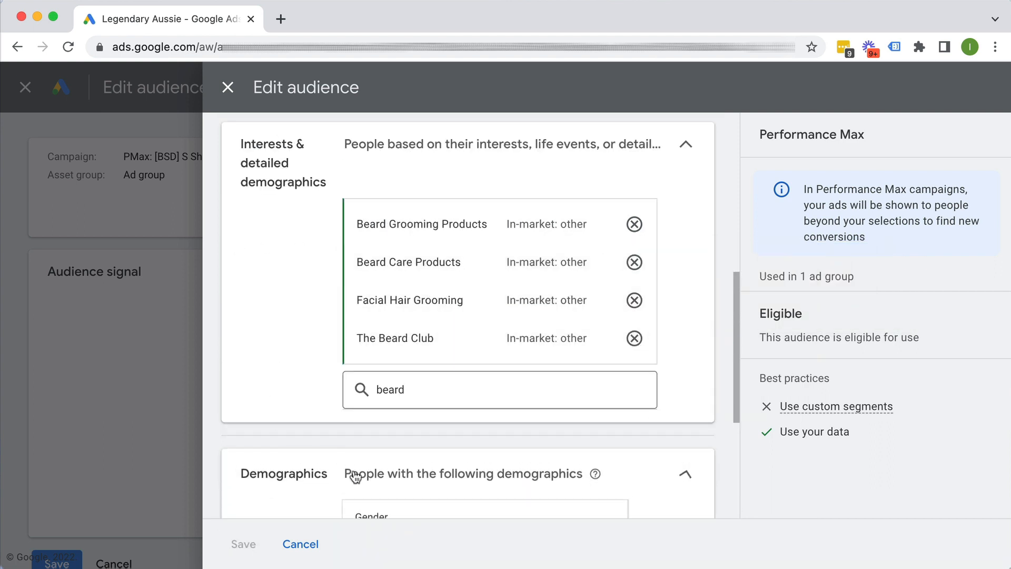
# Expand Additional demographics to show parental status and household income options
pyautogui.scroll(-3)
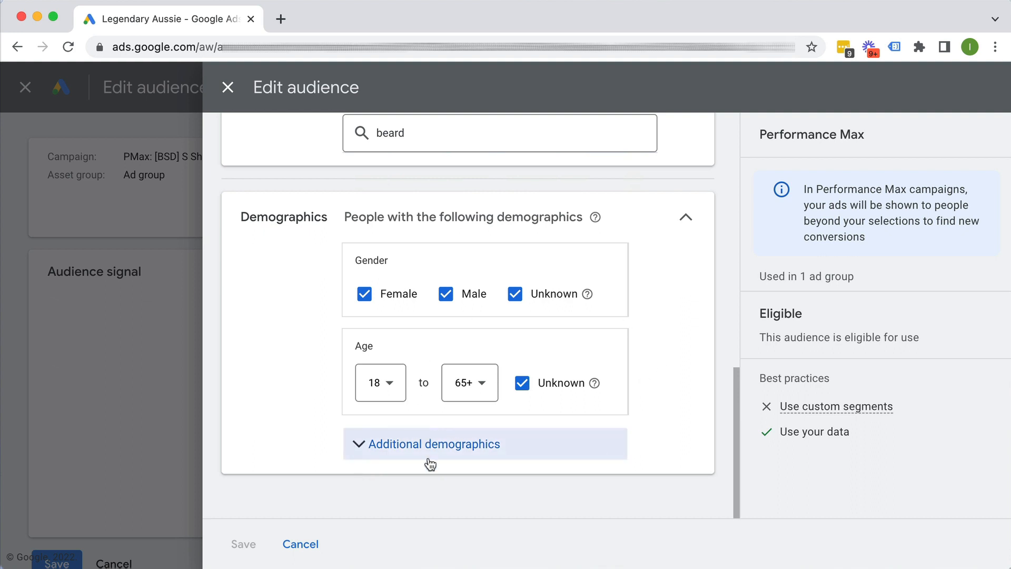
pyautogui.click(433, 443)
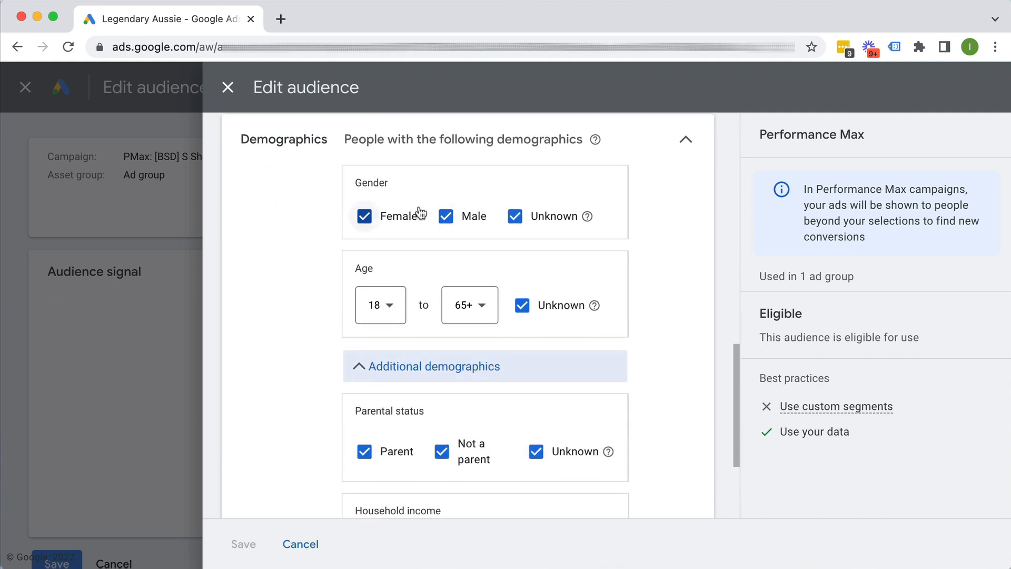
pyautogui.scroll(-3)
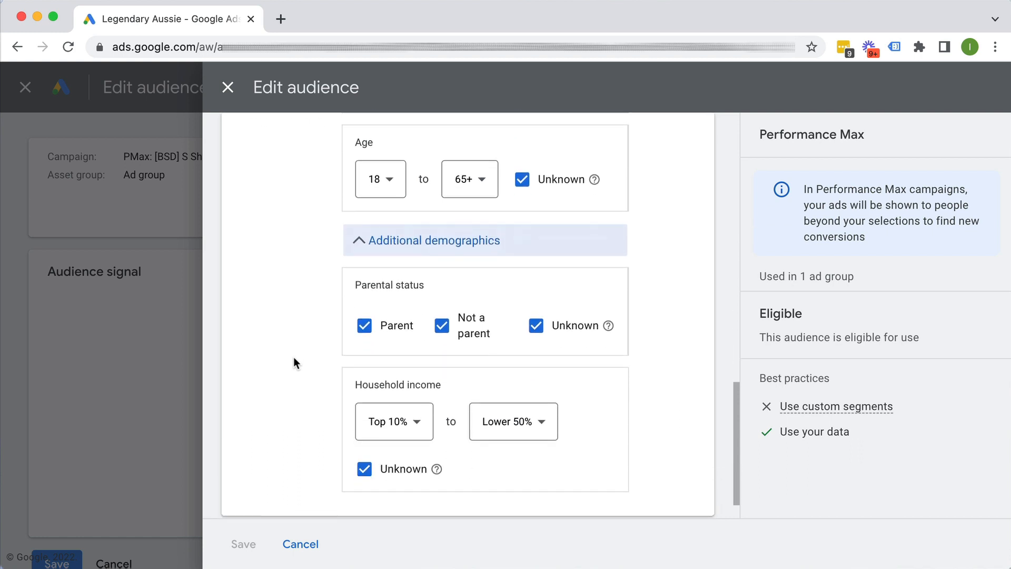